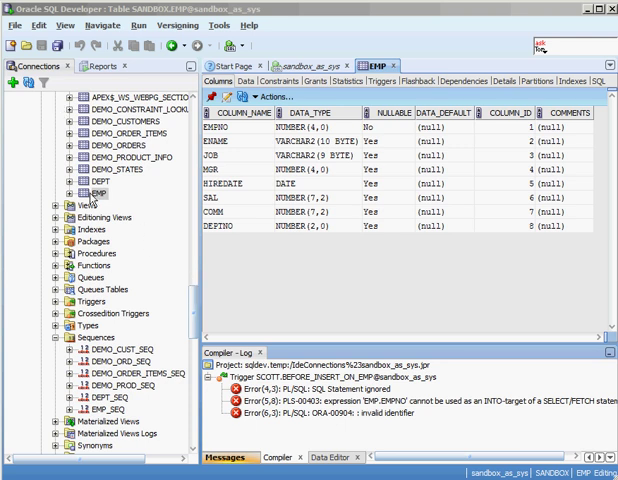
pyautogui.moveTo(118, 211)
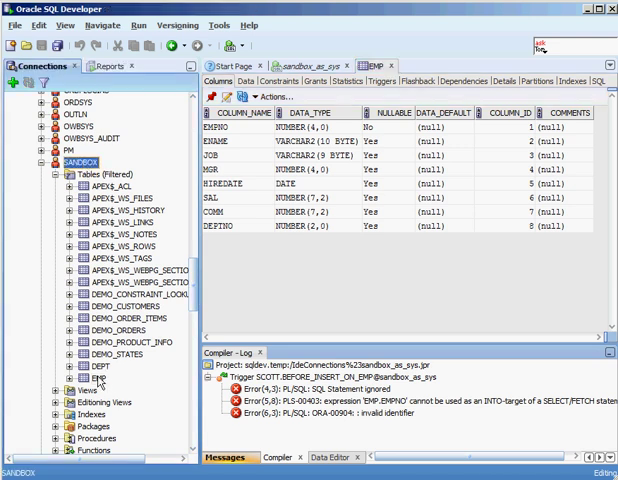
# Step: Check EMP's Primary_Key constraint on EMPNO, then view DEPT's constraints
pyautogui.click(98, 378)
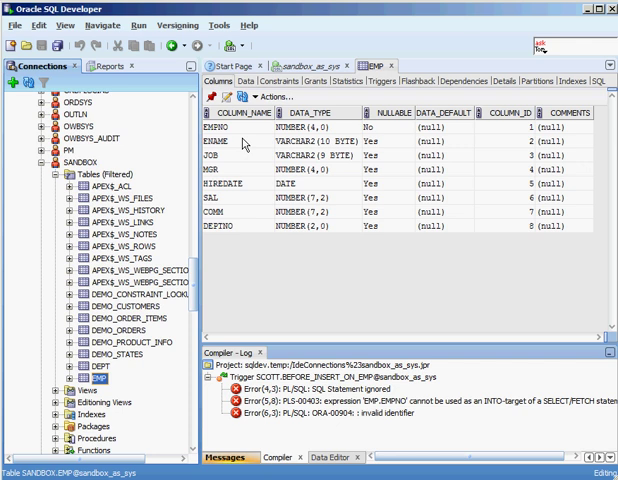
pyautogui.moveTo(232, 150)
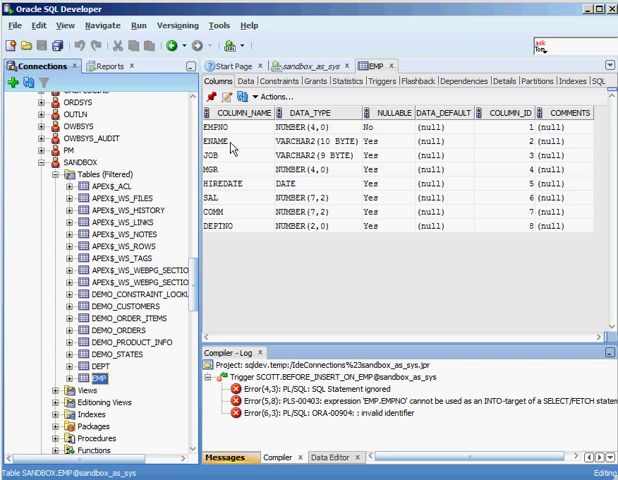
pyautogui.moveTo(286, 276)
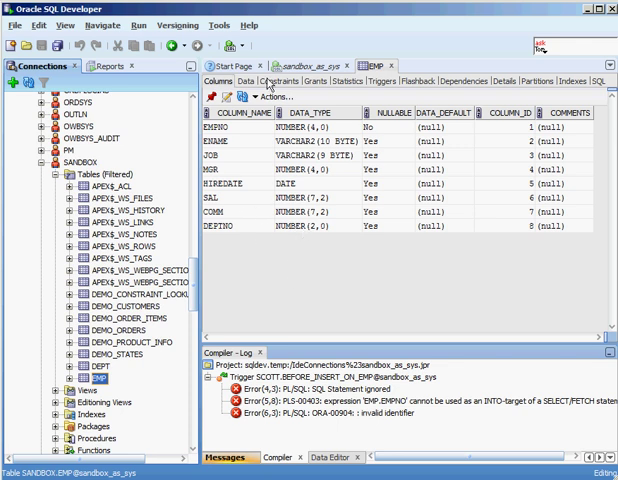
pyautogui.click(278, 81)
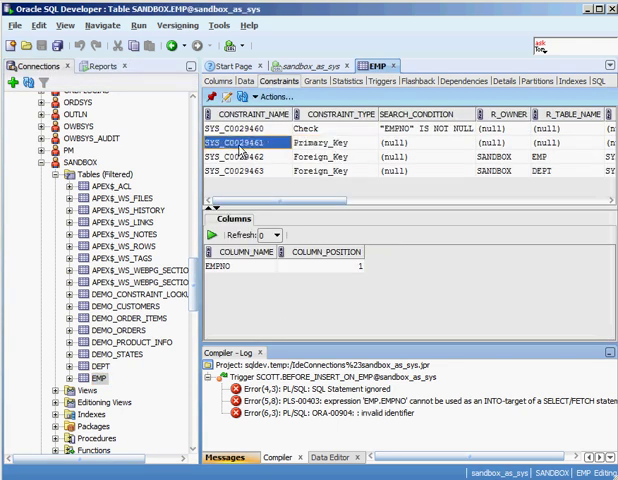
pyautogui.click(250, 170)
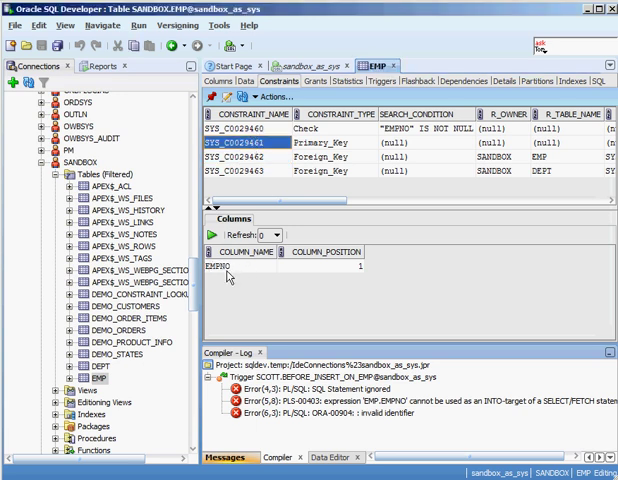
pyautogui.moveTo(118, 362)
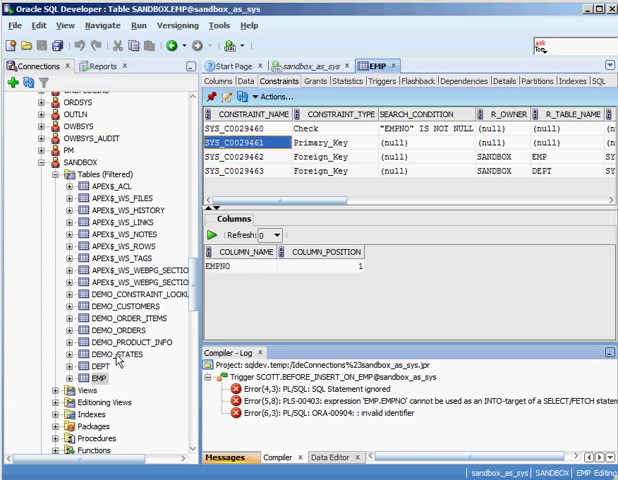
pyautogui.click(88, 373)
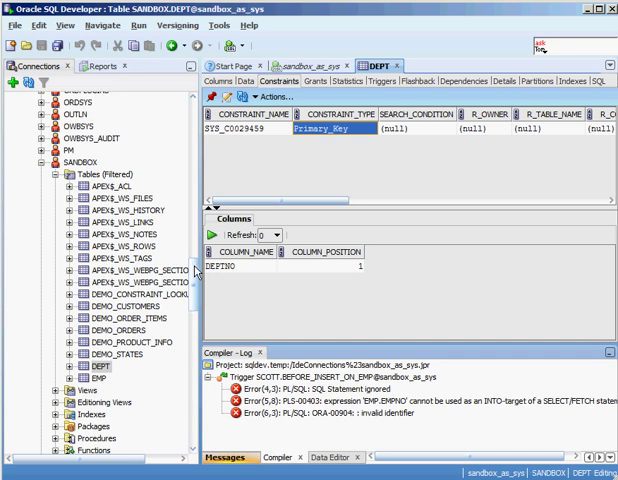
pyautogui.scroll(-3)
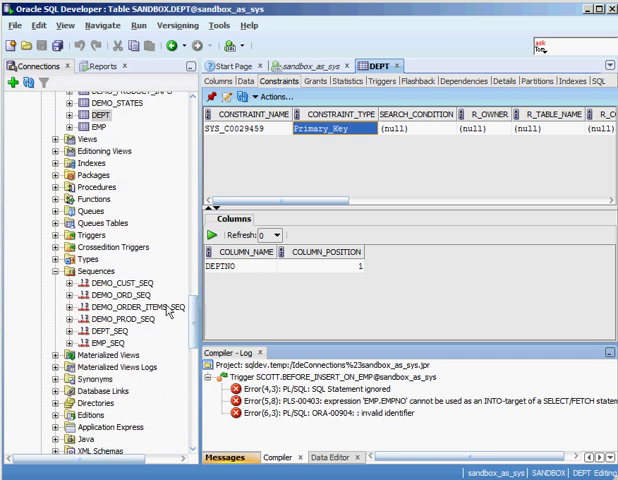
pyautogui.moveTo(230, 222)
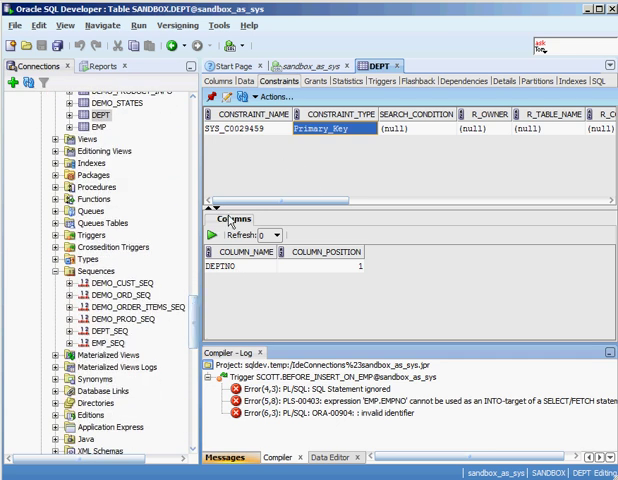
# Step: View the EMP_SEQ sequence details: start at 1001, last number 1004
pyautogui.click(101, 331)
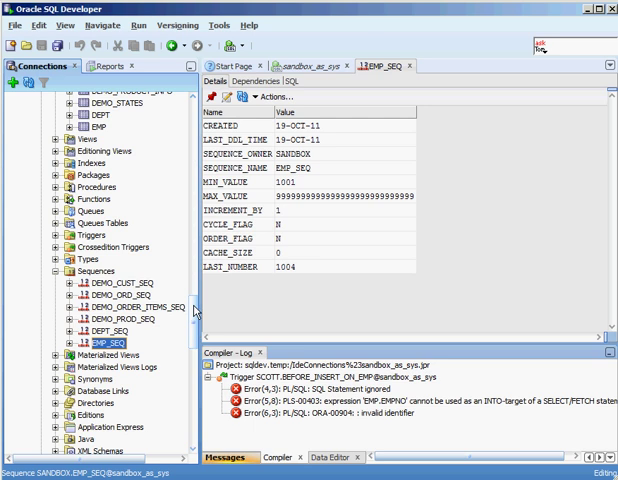
pyautogui.scroll(3)
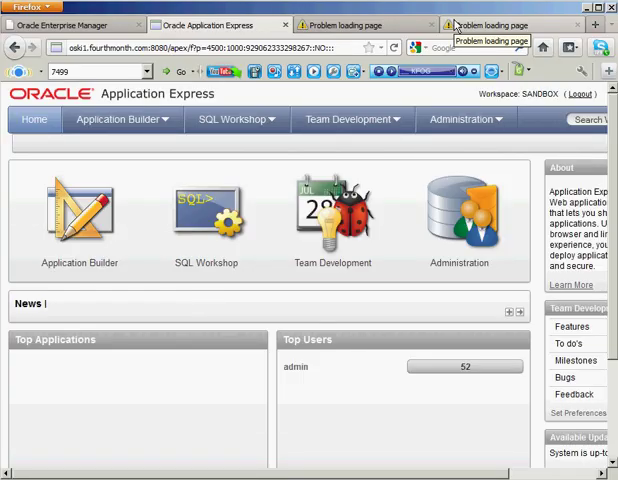
pyautogui.moveTo(92, 202)
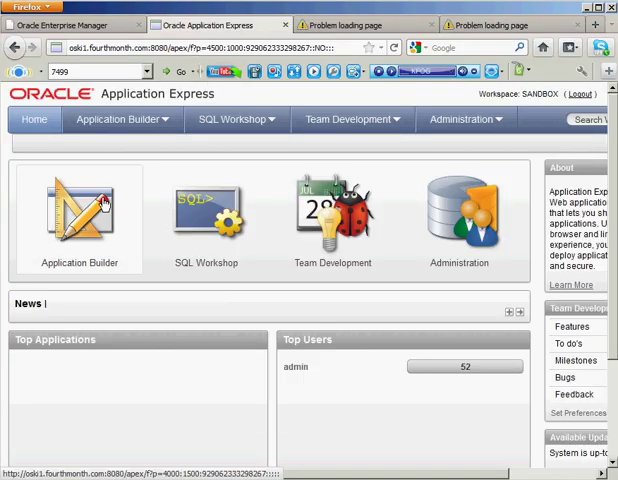
# Step: Start a from-scratch database application named Form_Demo and continue to the pages step
pyautogui.click(78, 210)
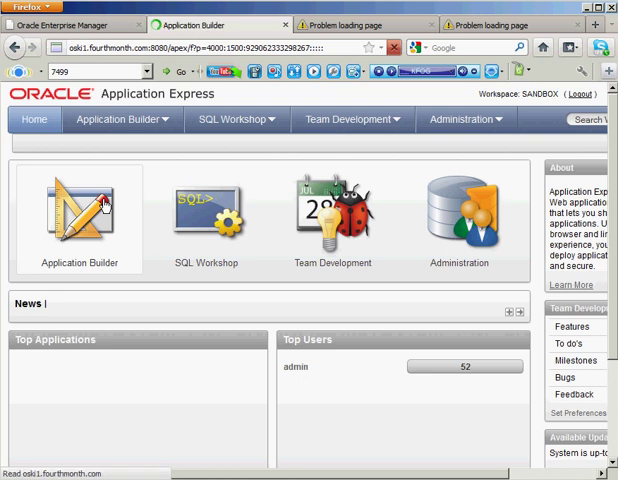
pyautogui.click(78, 205)
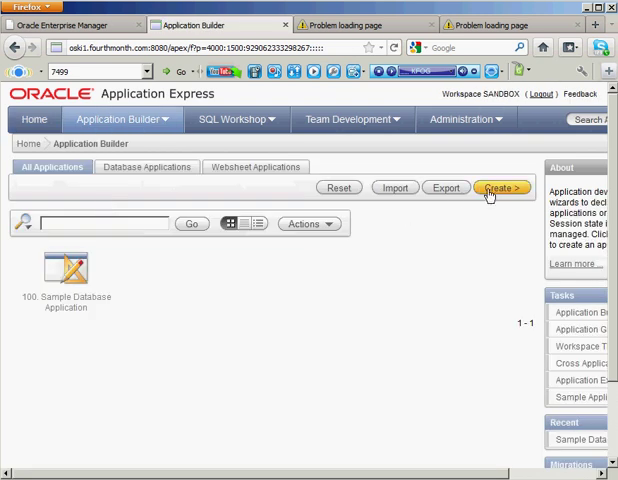
pyautogui.click(504, 188)
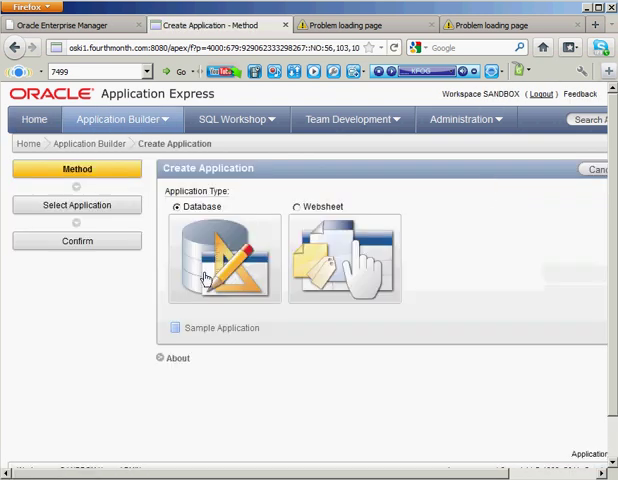
pyautogui.click(222, 255)
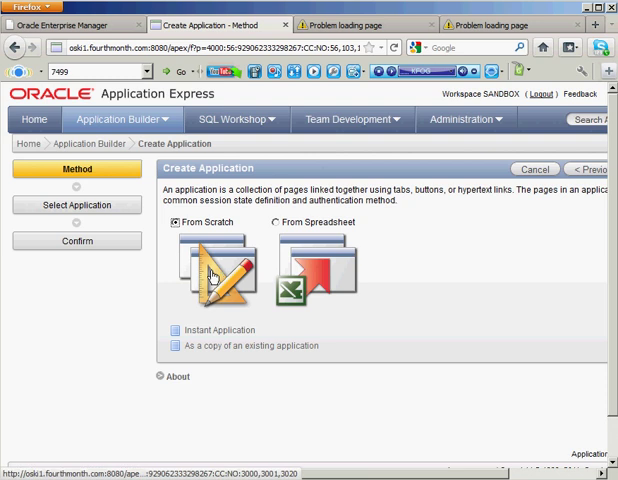
pyautogui.click(213, 265)
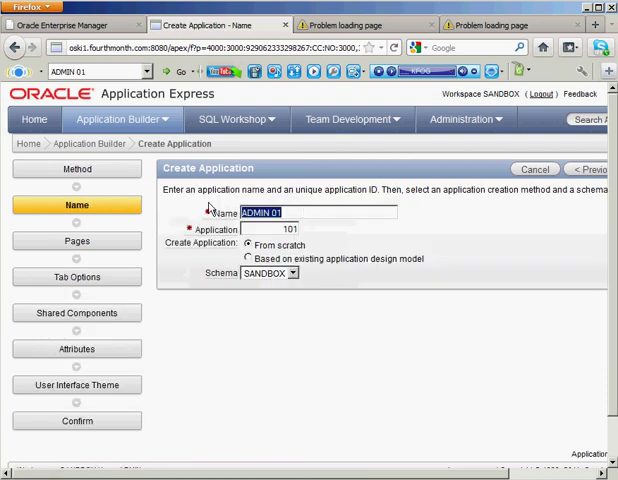
pyautogui.write('Form_D')
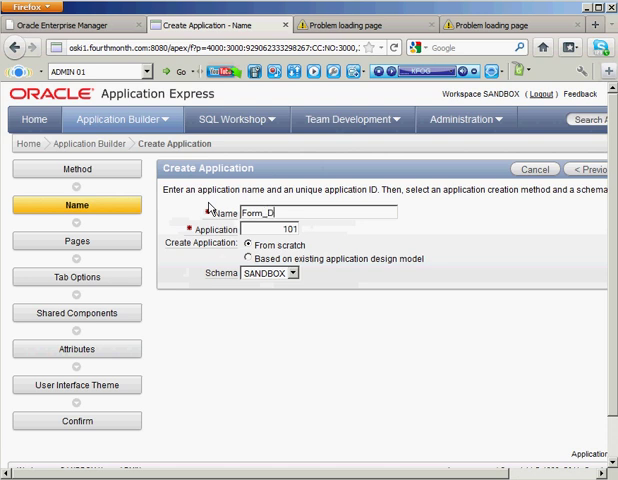
pyautogui.write('emo')
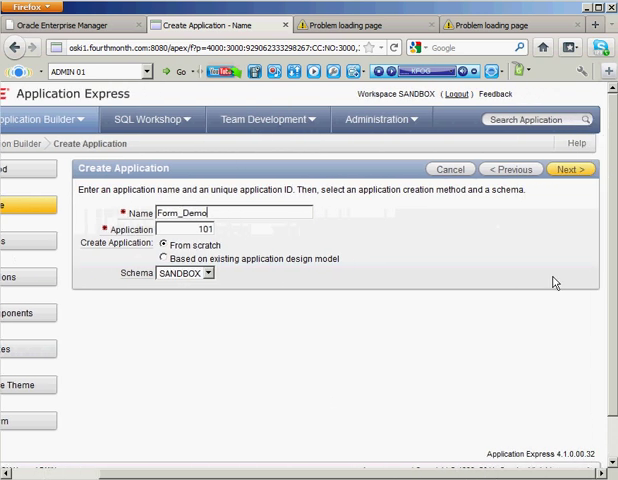
pyautogui.click(573, 169)
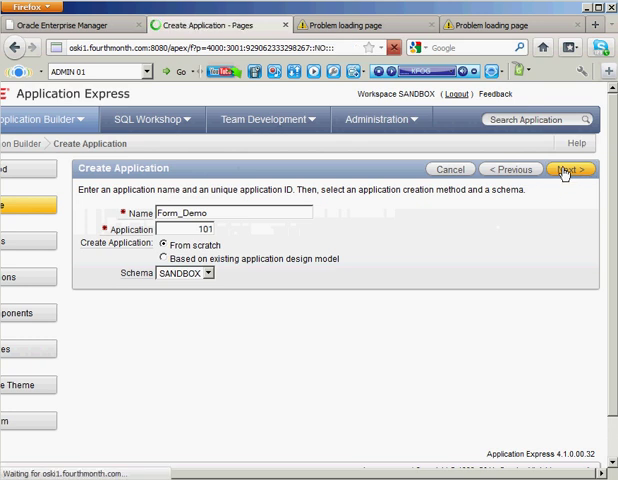
# Step: Add blank top-level Page 1 to Form_Demo's page list and continue
pyautogui.click(571, 168)
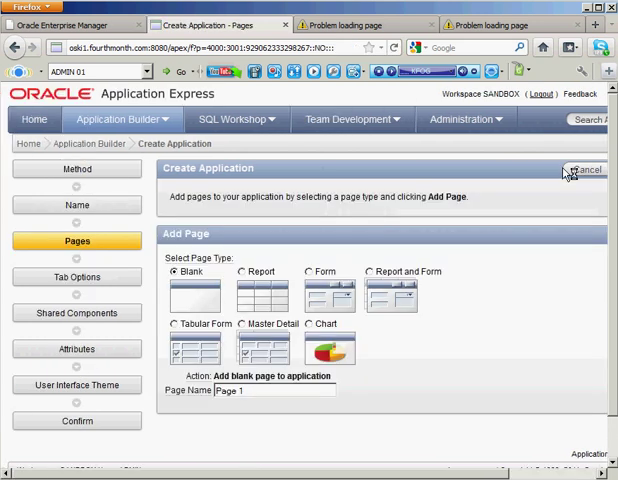
pyautogui.moveTo(381, 211)
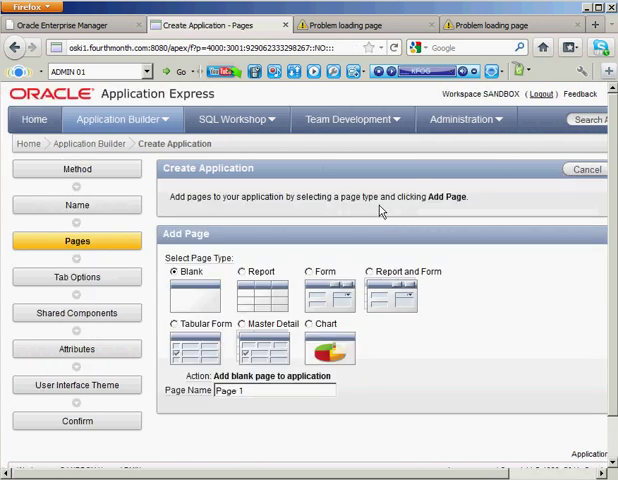
pyautogui.moveTo(417, 260)
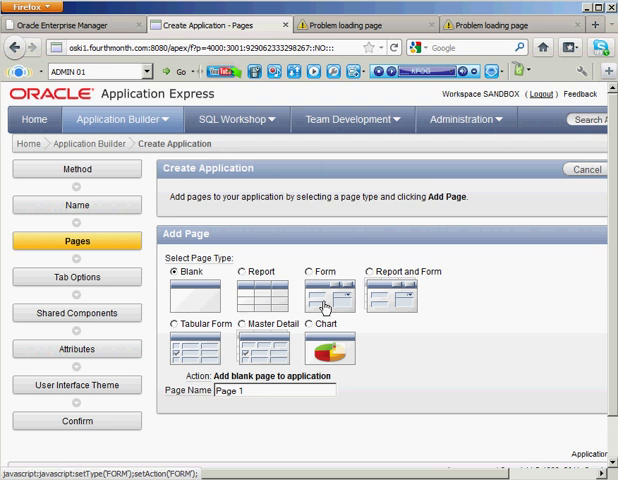
pyautogui.click(159, 271)
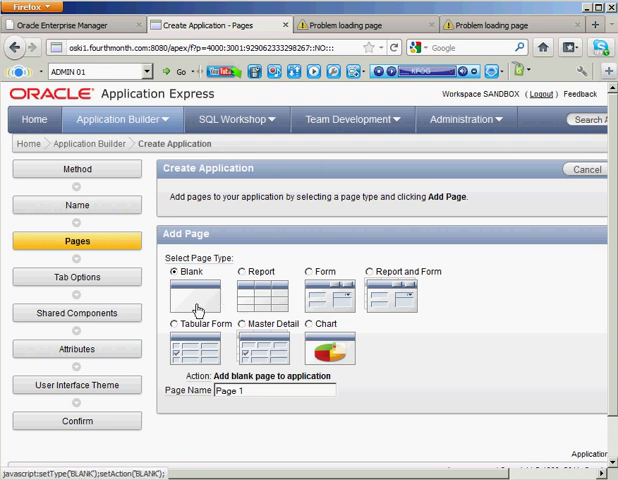
pyautogui.moveTo(472, 327)
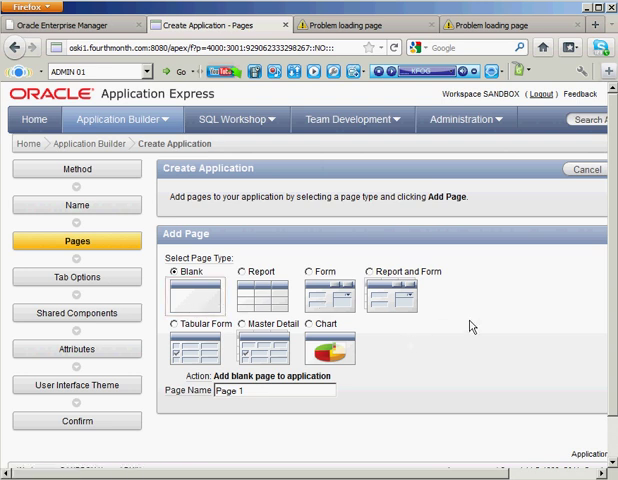
pyautogui.moveTo(532, 456)
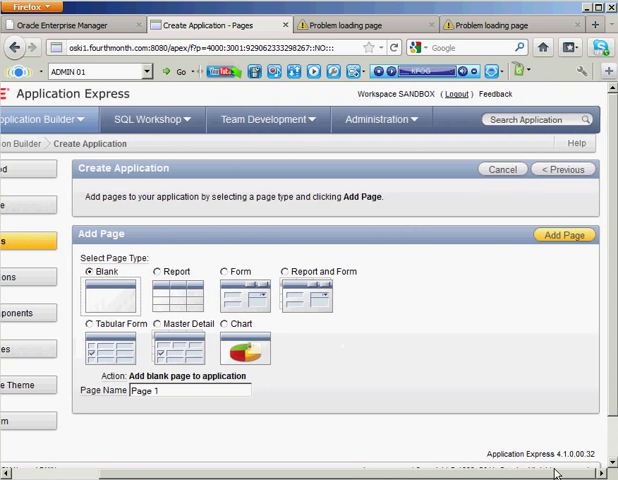
pyautogui.click(564, 234)
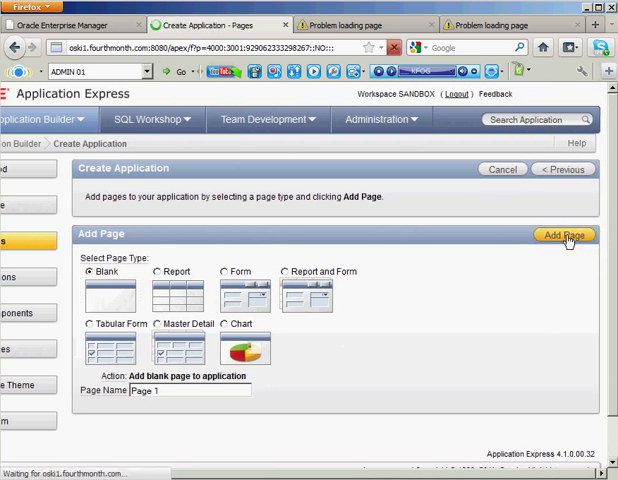
pyautogui.click(563, 234)
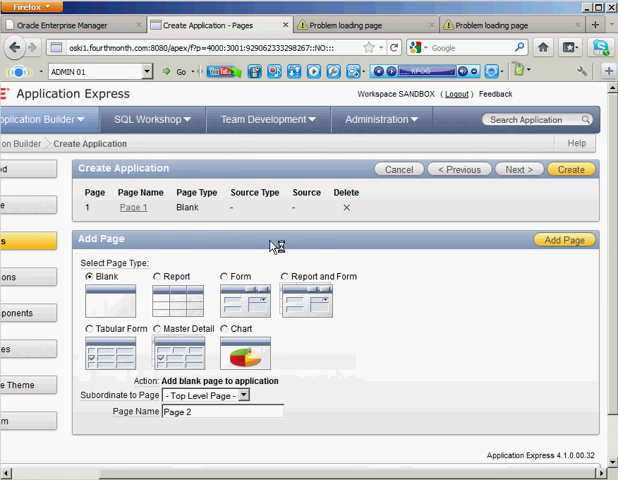
pyautogui.moveTo(272, 246)
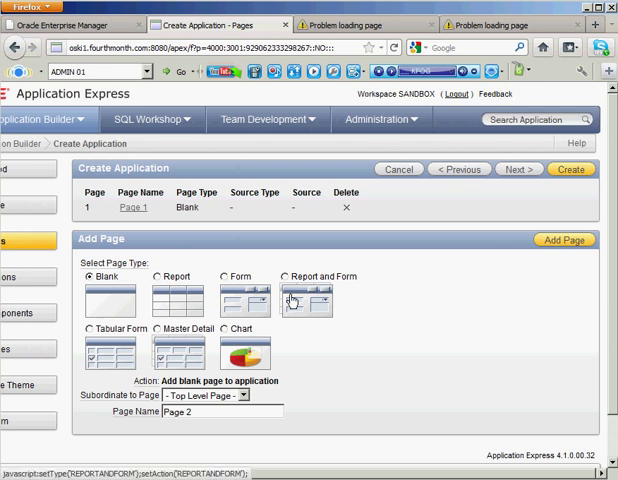
pyautogui.click(519, 169)
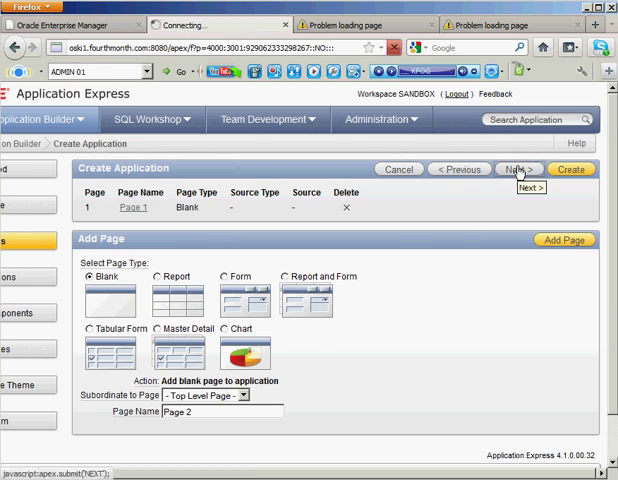
# Step: Choose one level of tabs, no shared components, no authentication, and accept theme 6
pyautogui.click(519, 169)
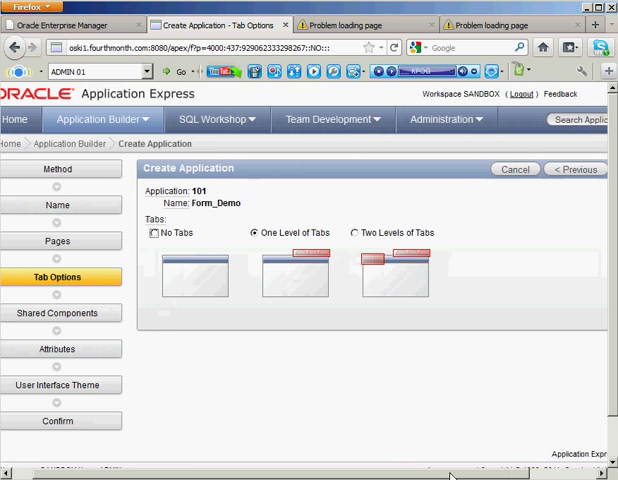
pyautogui.click(571, 169)
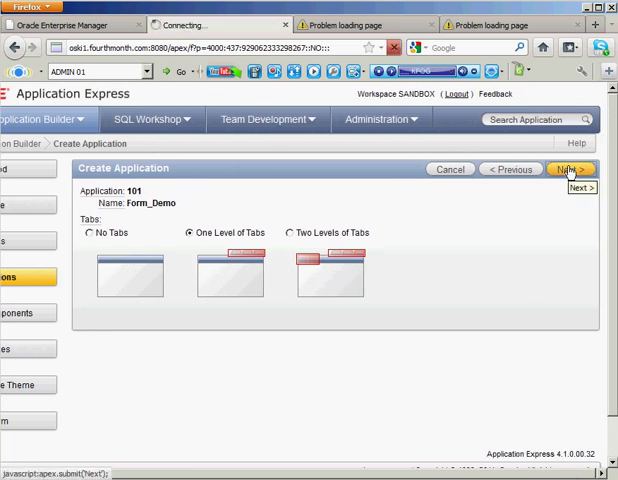
pyautogui.click(571, 169)
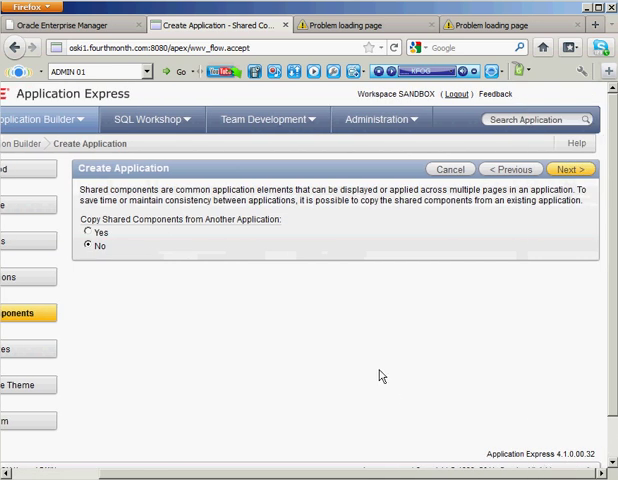
pyautogui.moveTo(281, 252)
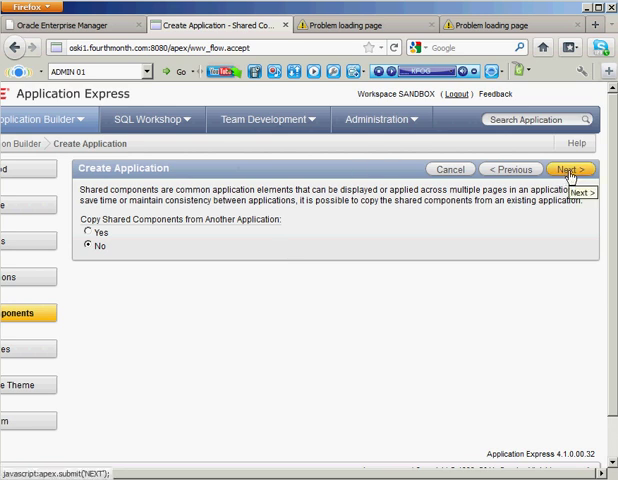
pyautogui.click(572, 169)
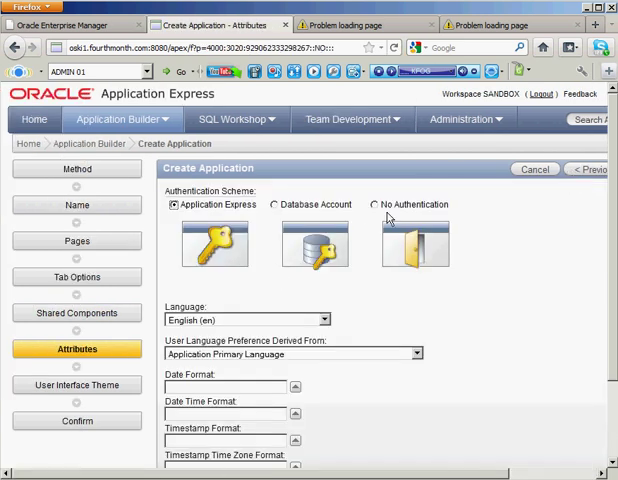
pyautogui.click(375, 204)
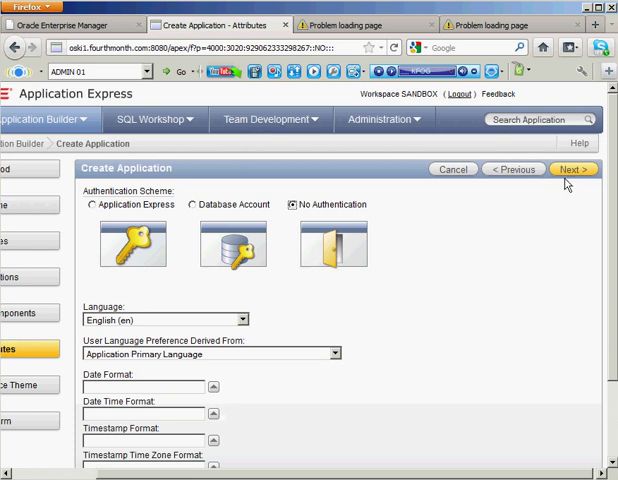
pyautogui.click(571, 169)
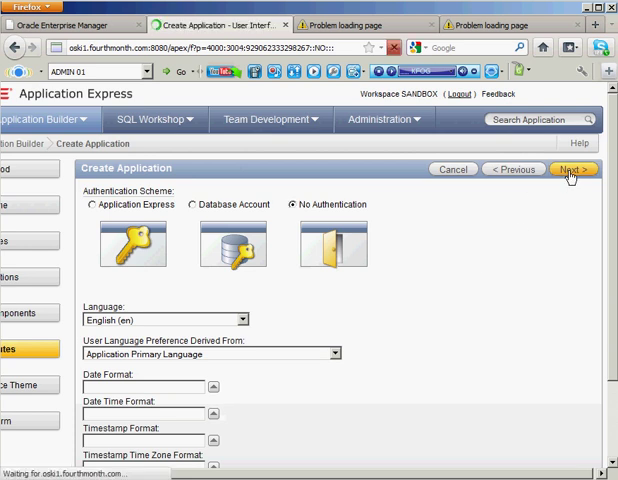
pyautogui.click(573, 169)
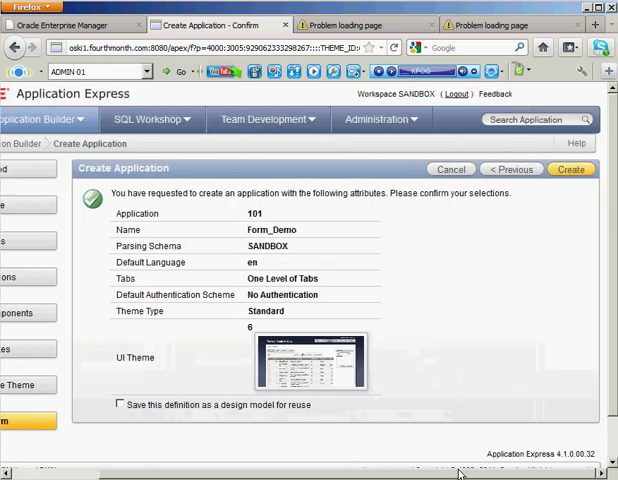
# Step: Create Form_Demo (application 101) and run it to load Page 1
pyautogui.click(571, 169)
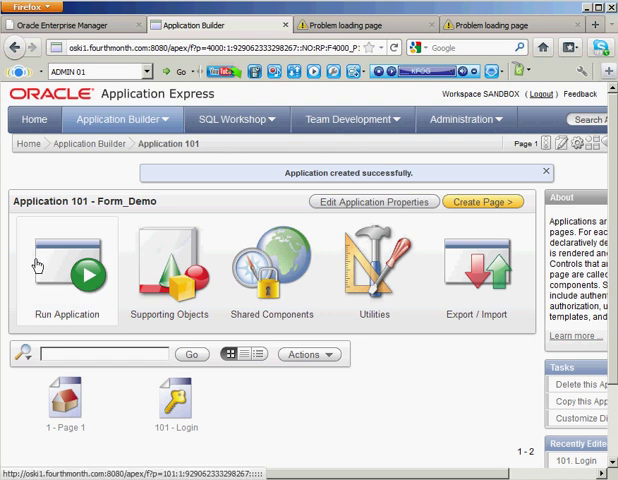
pyautogui.click(66, 273)
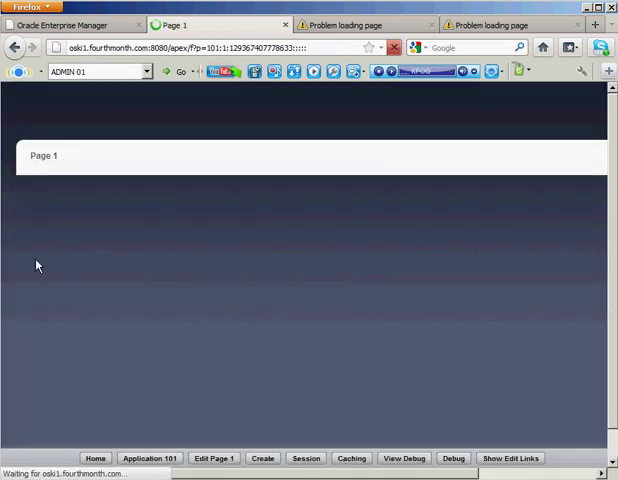
pyautogui.moveTo(382, 321)
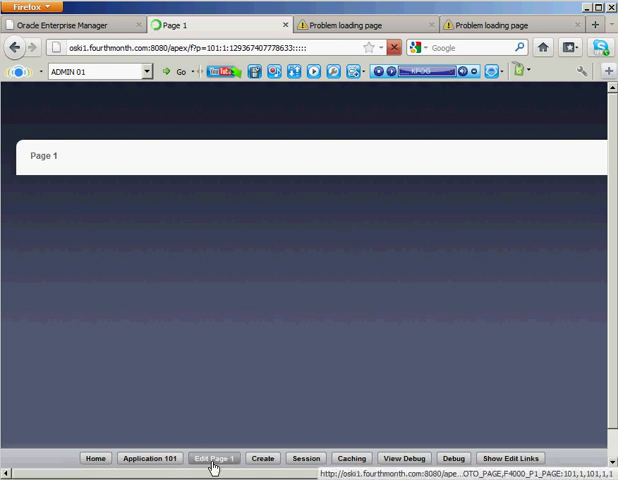
pyautogui.moveTo(118, 461)
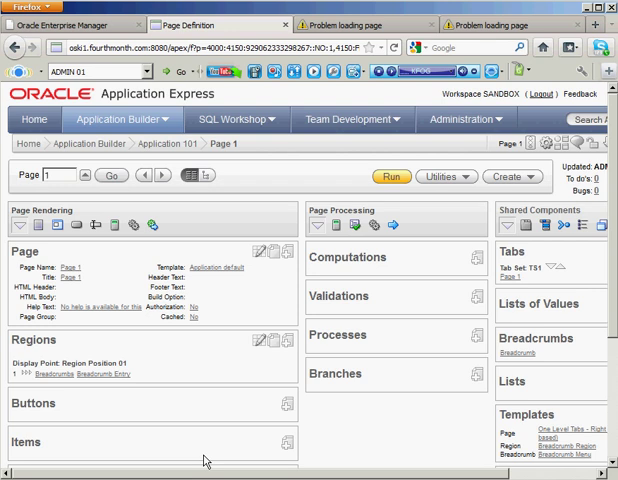
pyautogui.moveTo(67, 352)
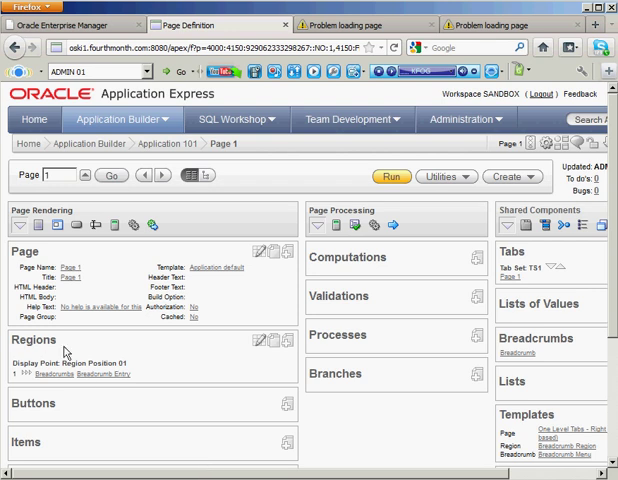
pyautogui.moveTo(290, 347)
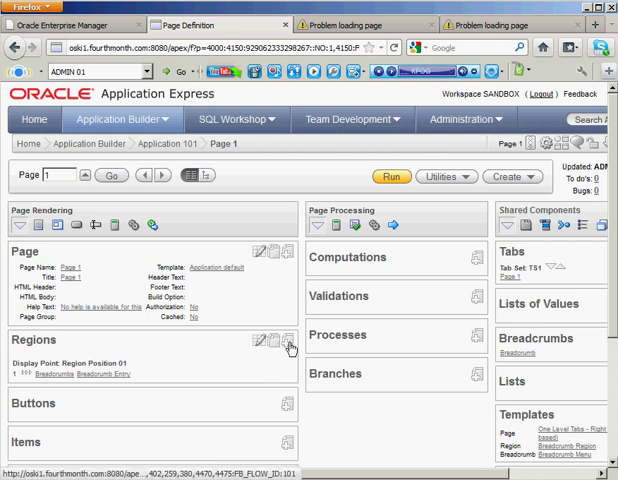
# Step: Start the Create Region wizard from Page 1's Regions section
pyautogui.click(289, 342)
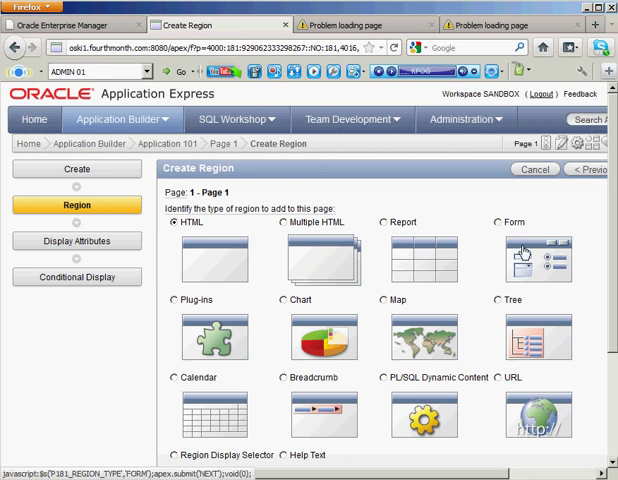
# Step: Select Form as the new Page 1 region type
pyautogui.click(497, 222)
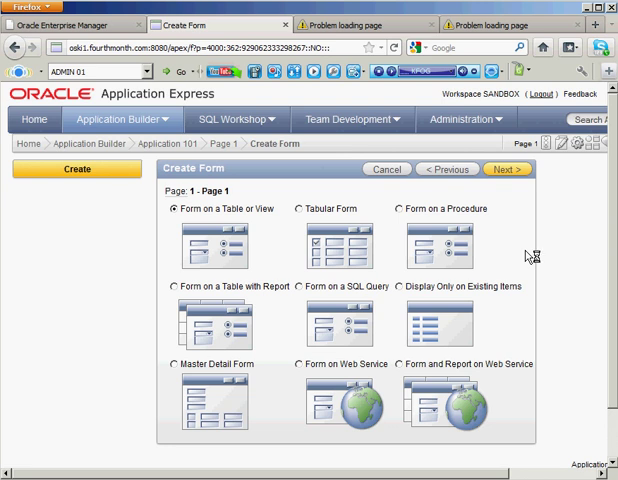
pyautogui.moveTo(527, 256)
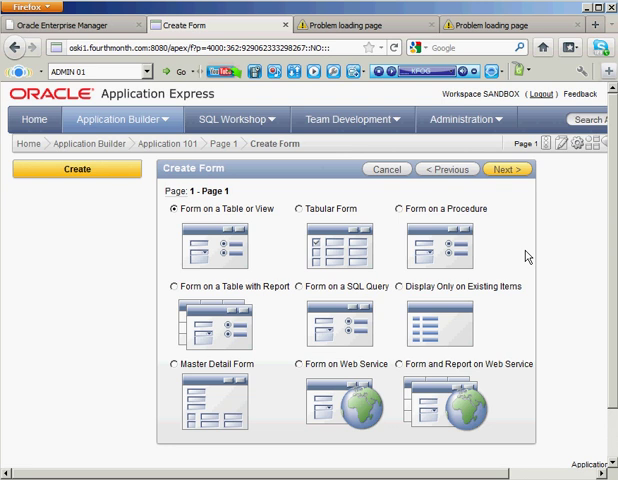
pyautogui.moveTo(348, 242)
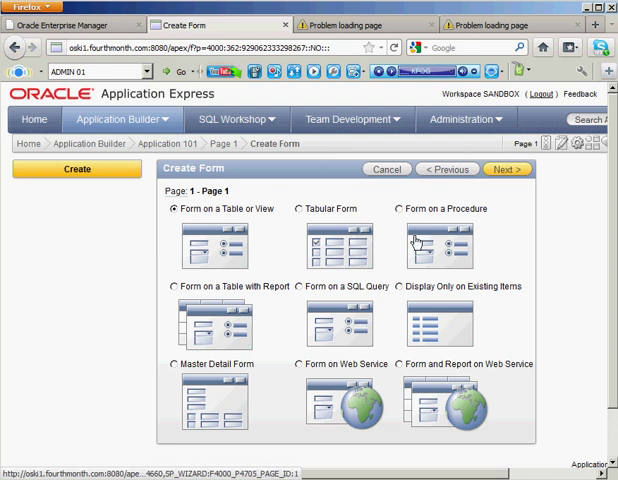
pyautogui.moveTo(428, 241)
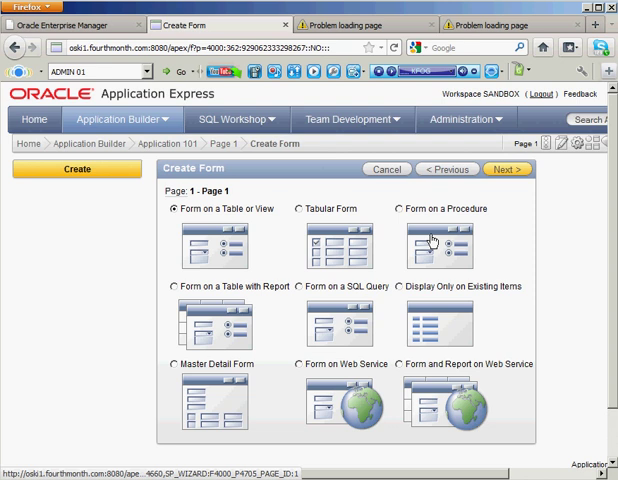
pyautogui.moveTo(336, 315)
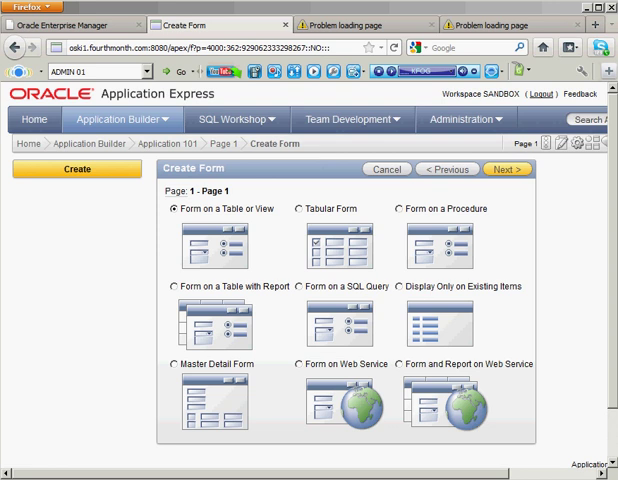
pyautogui.moveTo(362, 193)
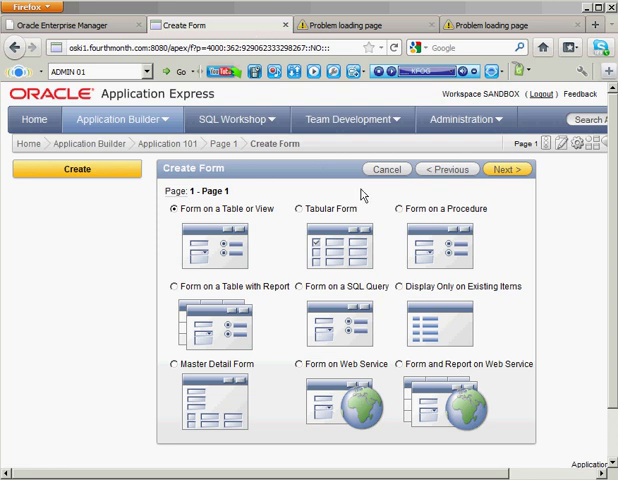
pyautogui.moveTo(455, 344)
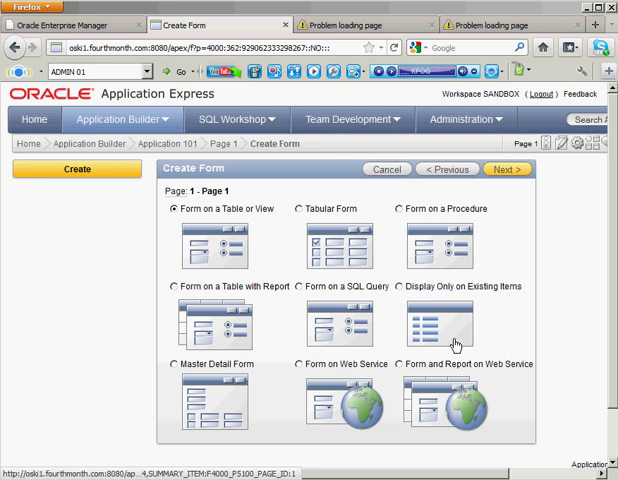
pyautogui.moveTo(468, 325)
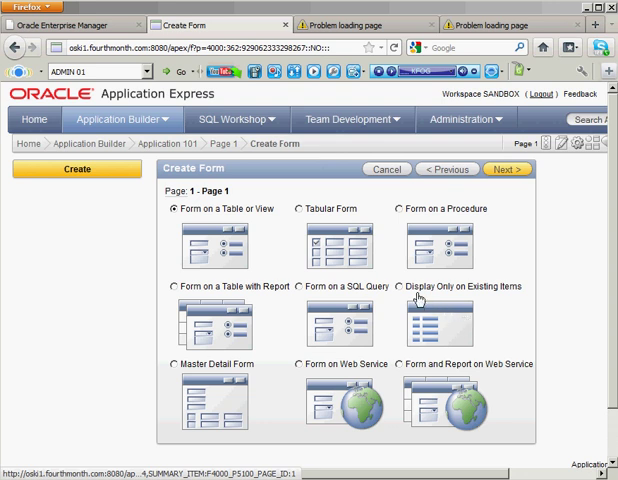
pyautogui.moveTo(502, 305)
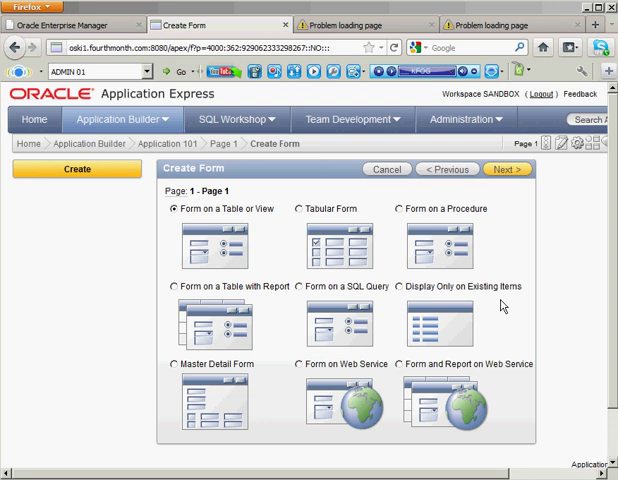
pyautogui.moveTo(200, 404)
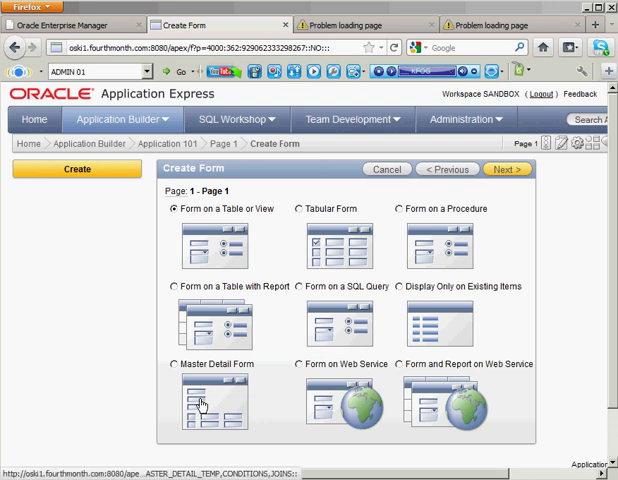
pyautogui.moveTo(342, 379)
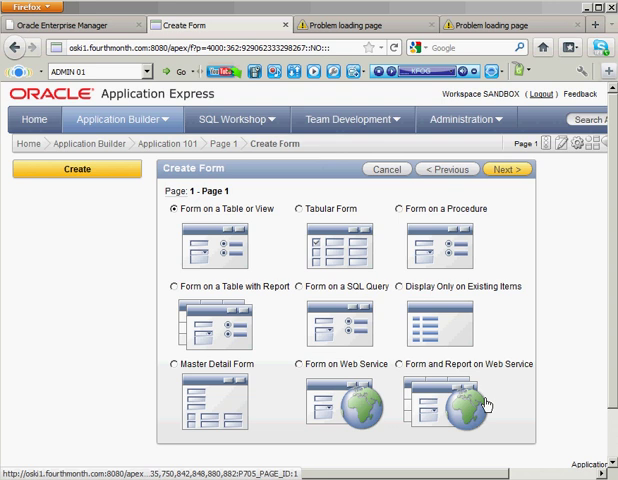
pyautogui.moveTo(314, 393)
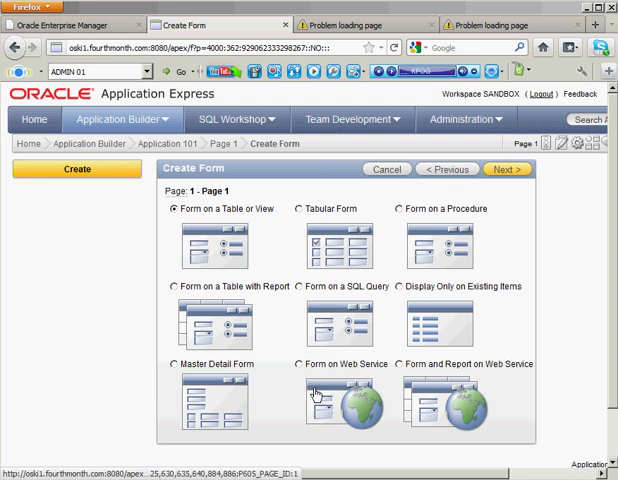
pyautogui.moveTo(361, 415)
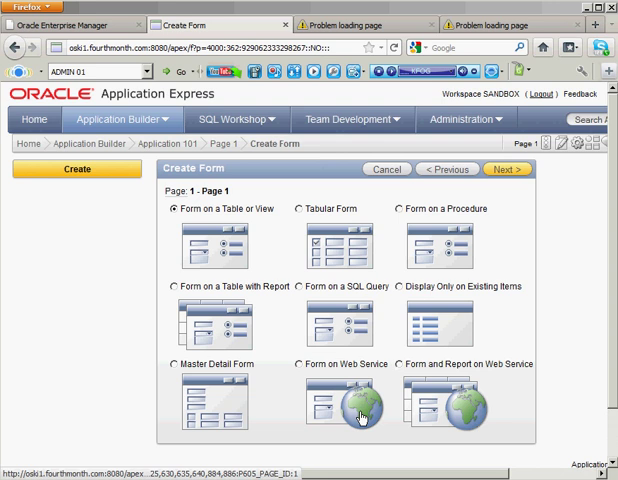
pyautogui.moveTo(312, 260)
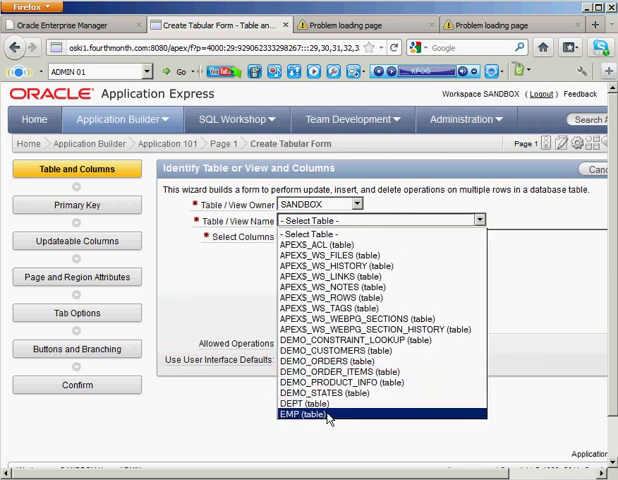
# Step: Use EMP with ENAME through DEPTNO, excluding EMPNO, allowing update, insert and delete
pyautogui.click(310, 415)
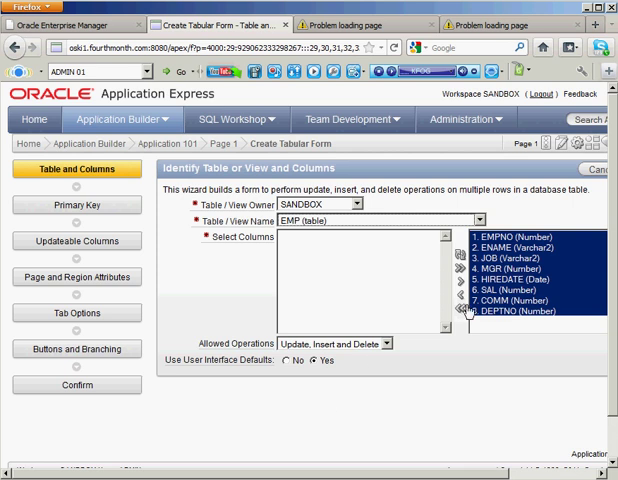
pyautogui.moveTo(531, 336)
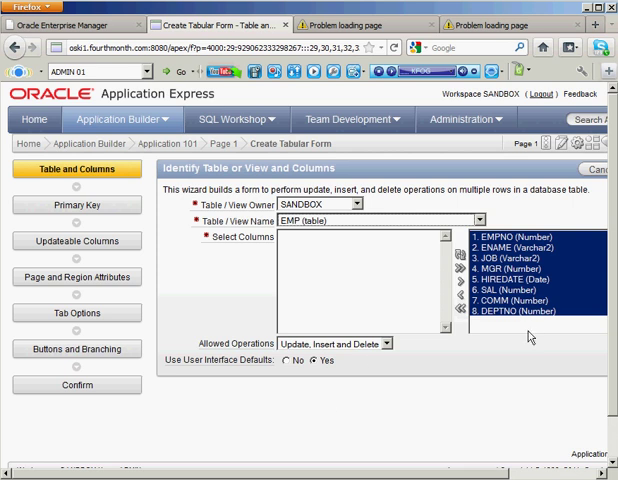
pyautogui.moveTo(531, 337)
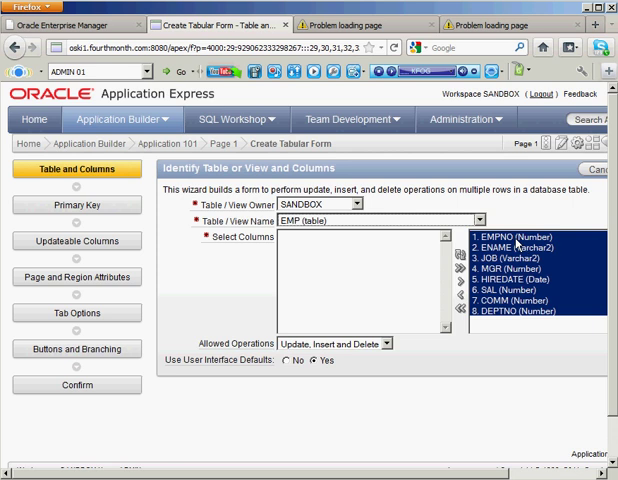
pyautogui.click(505, 240)
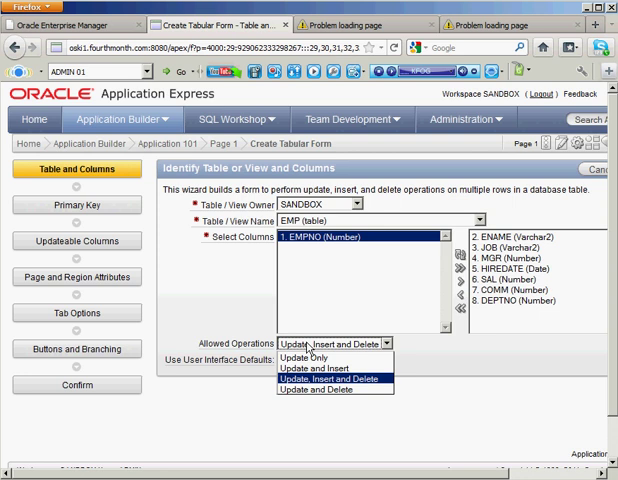
pyautogui.moveTo(330, 391)
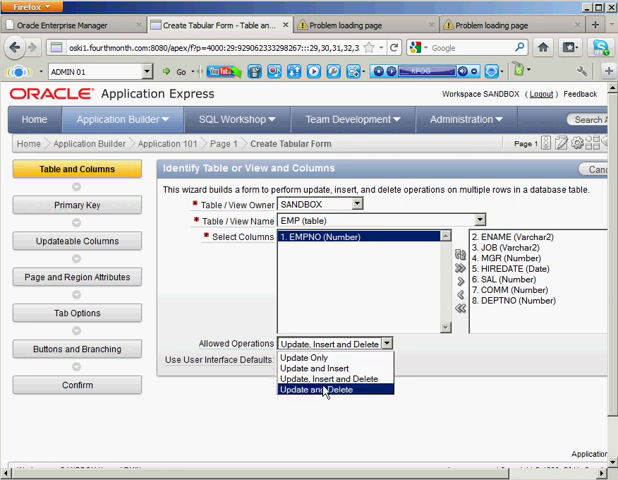
pyautogui.click(333, 390)
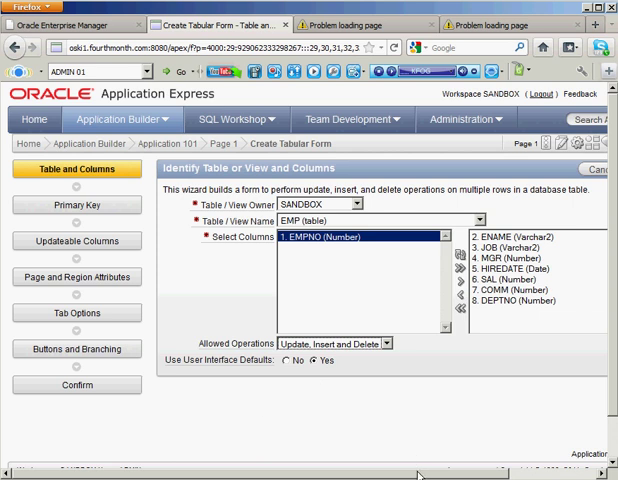
pyautogui.click(571, 169)
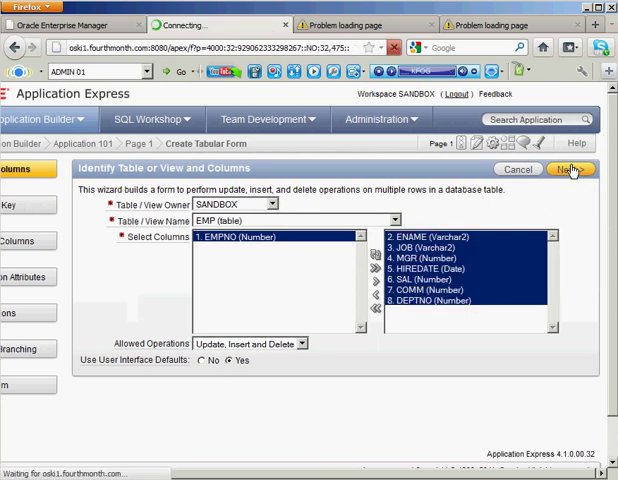
# Step: Set EMPNO as Primary Key Column 1, sourced from the existing EMP_SEQ sequence
pyautogui.click(570, 168)
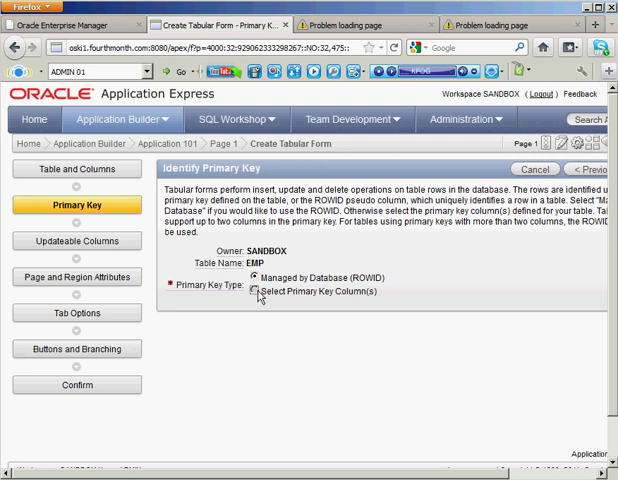
pyautogui.click(260, 293)
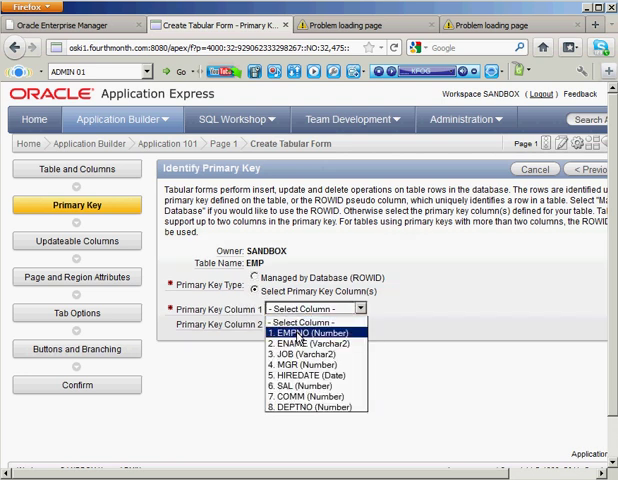
pyautogui.click(303, 328)
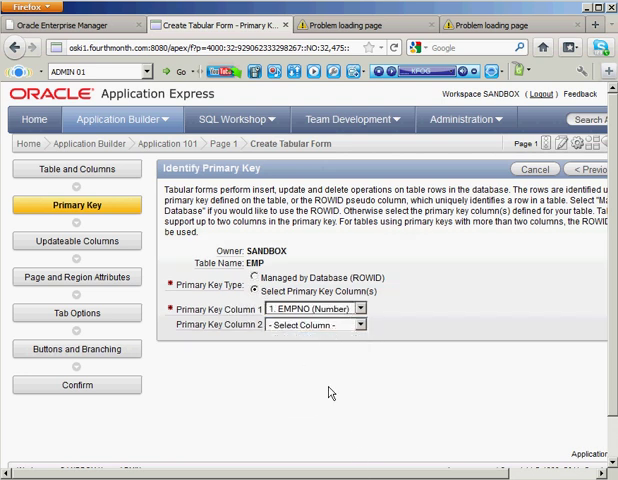
pyautogui.hscroll(3)
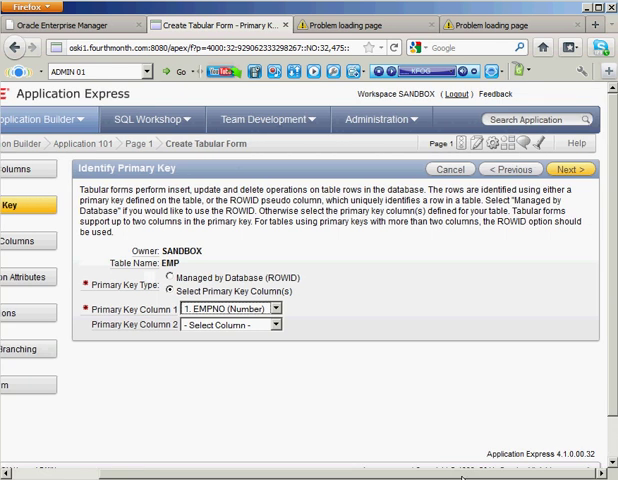
pyautogui.click(573, 169)
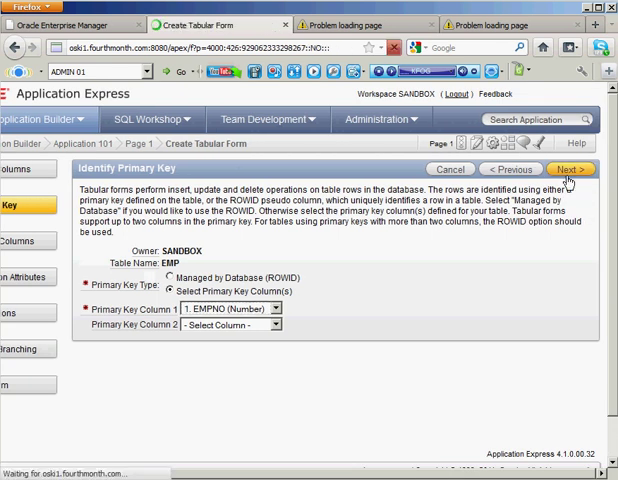
pyautogui.click(571, 169)
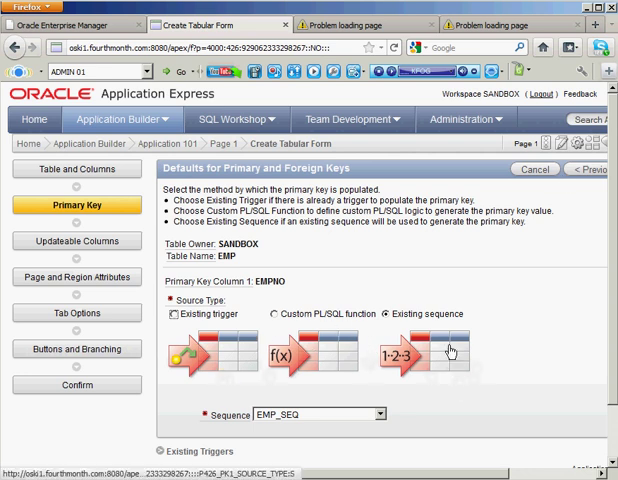
pyautogui.moveTo(344, 428)
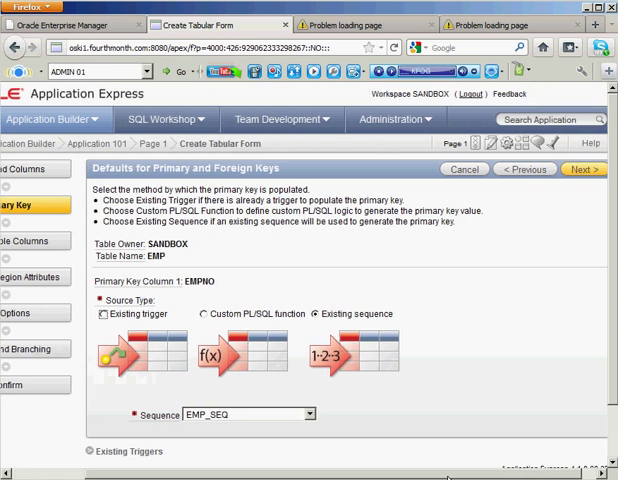
pyautogui.click(573, 169)
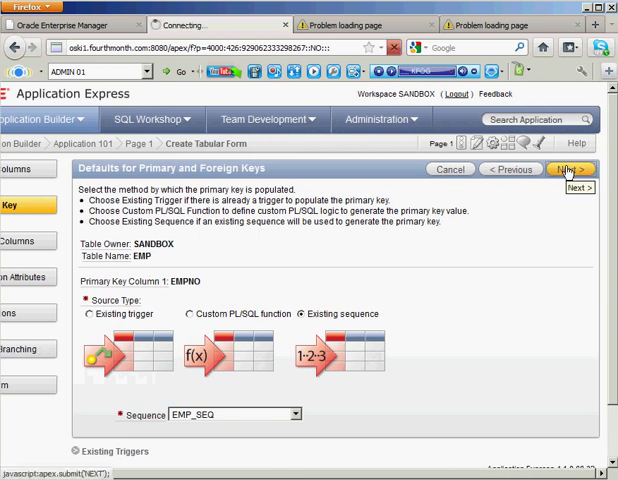
# Step: Make SAL the only updatable column in the EMP tabular form and continue
pyautogui.click(571, 169)
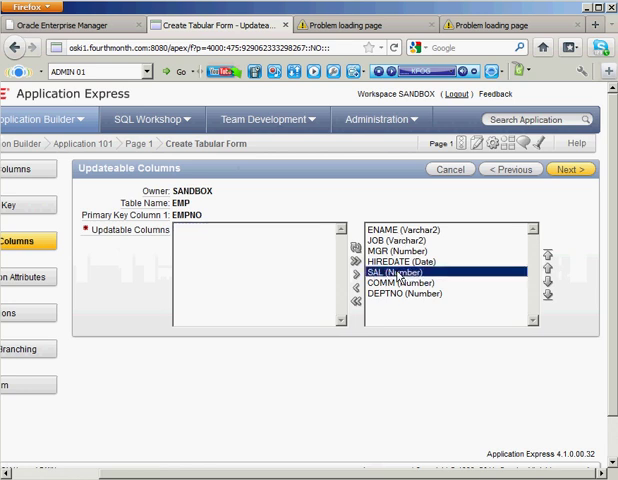
pyautogui.click(354, 271)
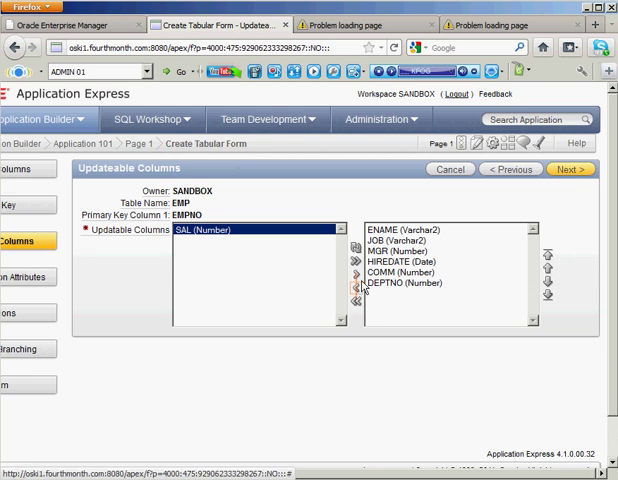
pyautogui.moveTo(436, 295)
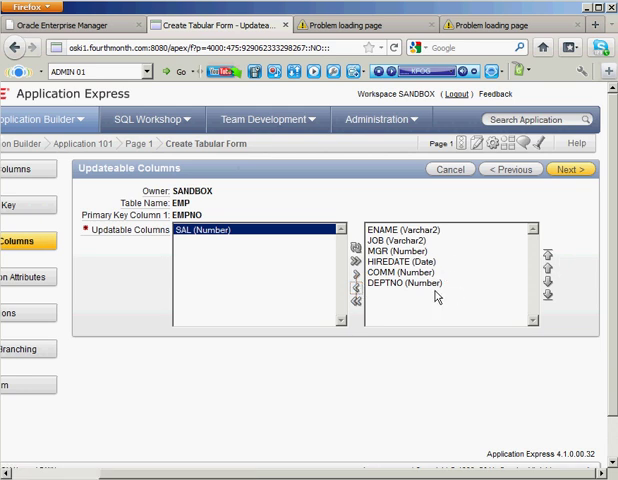
pyautogui.click(571, 169)
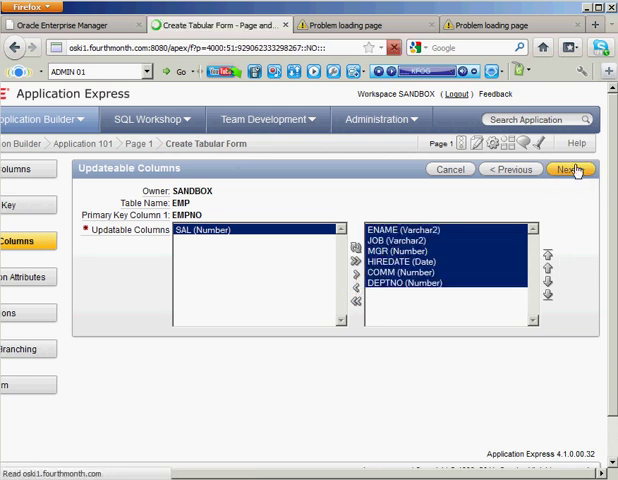
pyautogui.click(571, 169)
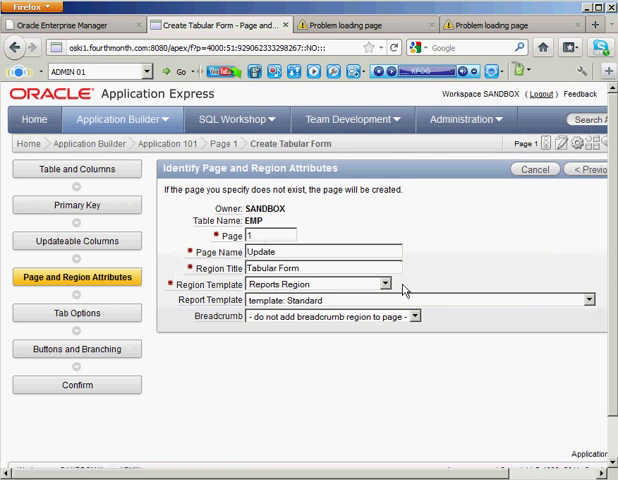
# Step: Try an Update breadcrumb under Page 1, then drop the breadcrumb region after the error
pyautogui.click(378, 284)
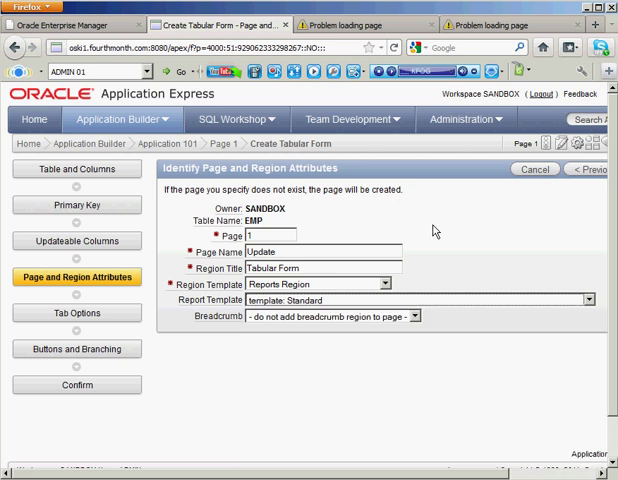
pyautogui.moveTo(280, 322)
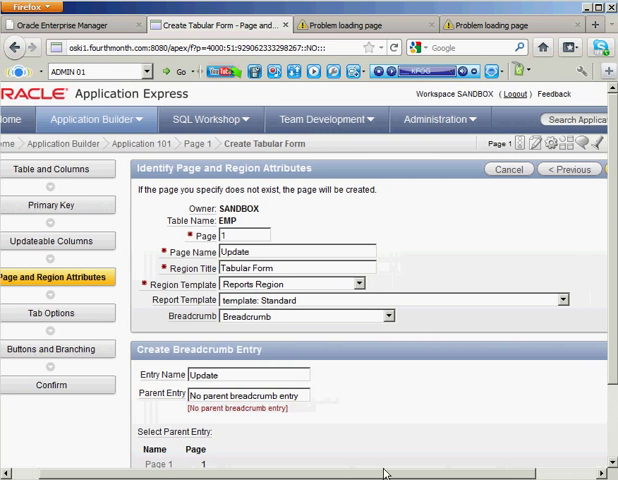
pyautogui.click(572, 169)
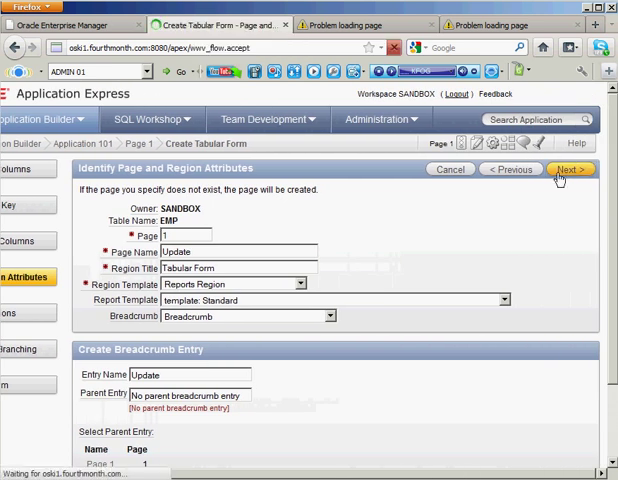
pyautogui.click(571, 169)
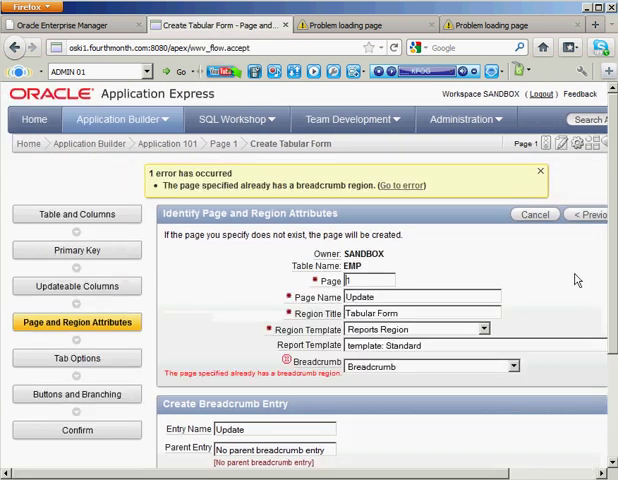
pyautogui.scroll(-3)
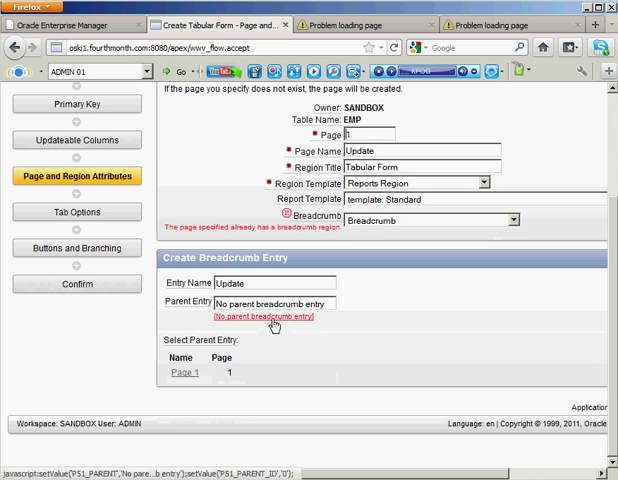
pyautogui.click(183, 372)
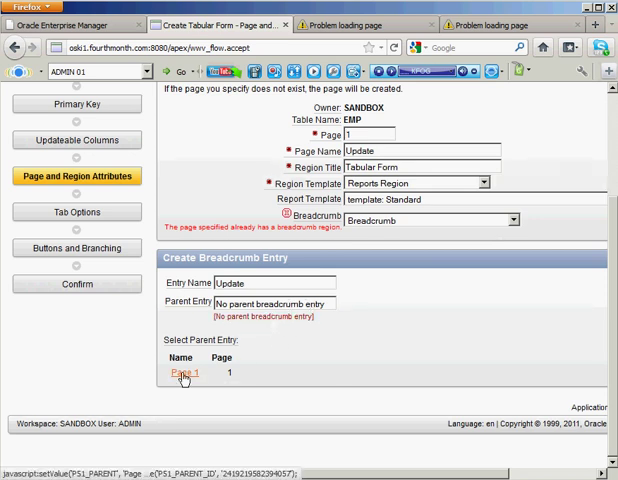
pyautogui.click(183, 372)
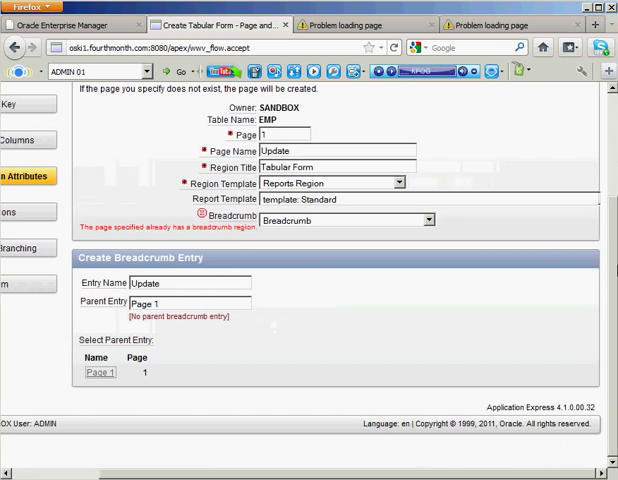
pyautogui.click(571, 212)
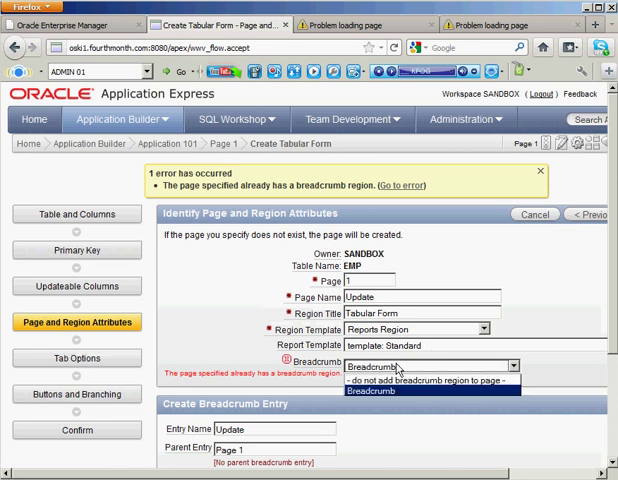
pyautogui.click(425, 380)
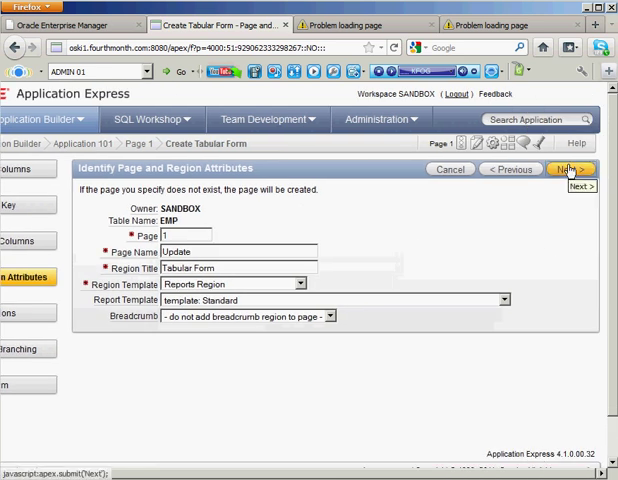
# Step: Relabel the Delete button as 'Remove' on the Button Labels step
pyautogui.click(570, 169)
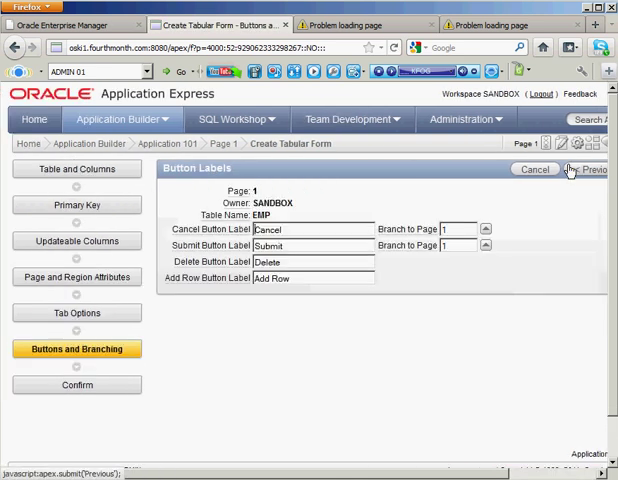
pyautogui.moveTo(210, 262)
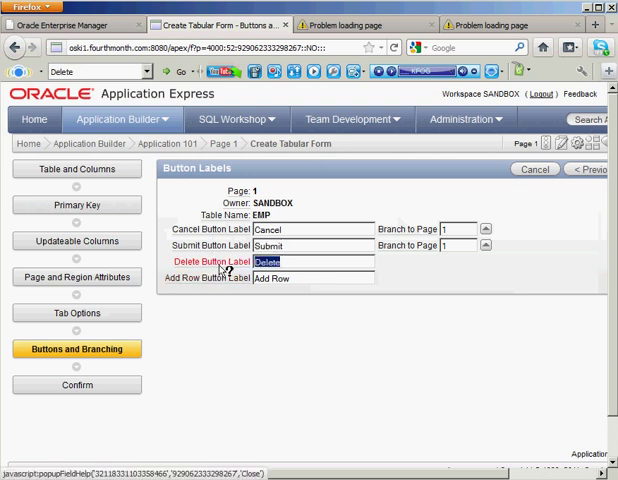
pyautogui.write('Remove')
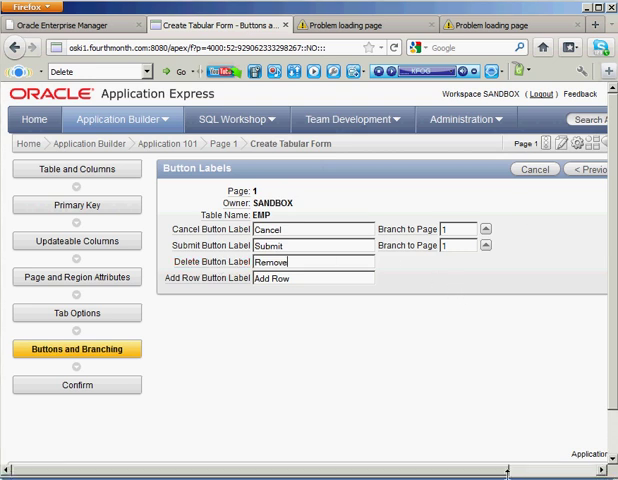
pyautogui.click(571, 169)
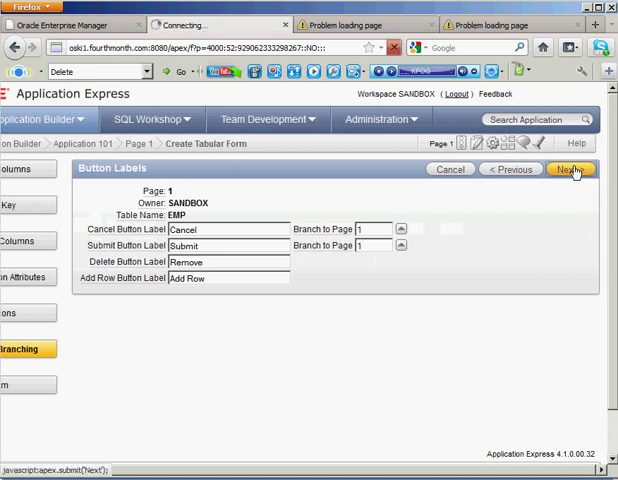
# Step: Review the Tabular Form Confirmation summary and finish creating the page
pyautogui.click(571, 169)
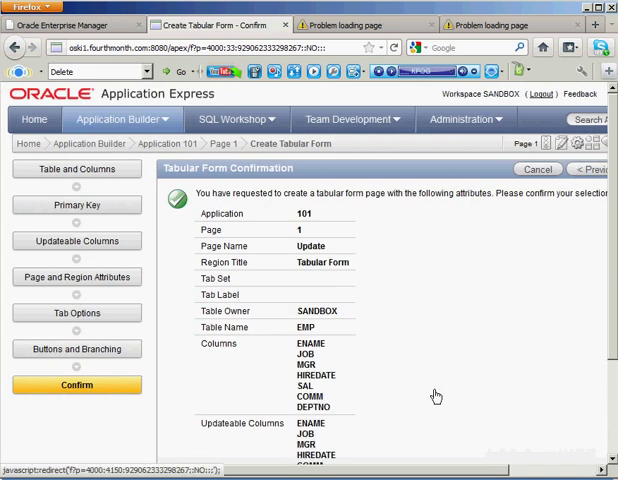
pyautogui.scroll(-3)
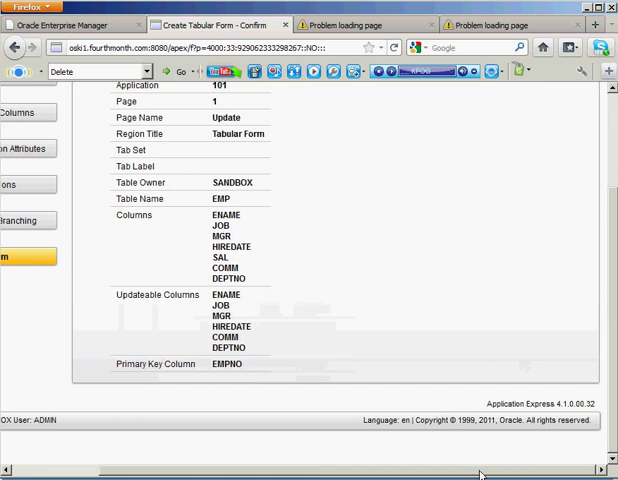
pyautogui.scroll(3)
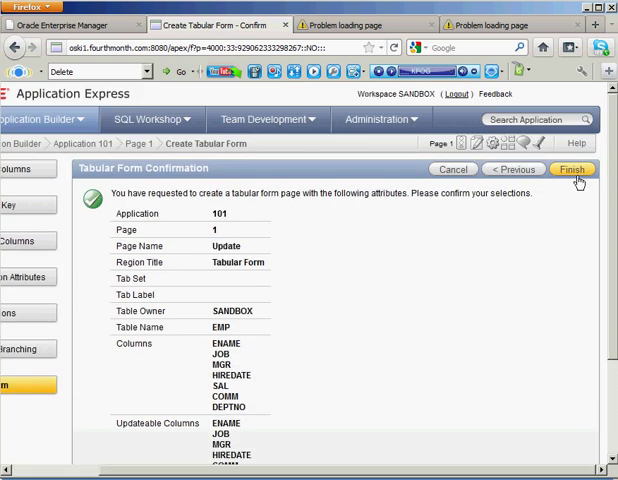
pyautogui.click(572, 169)
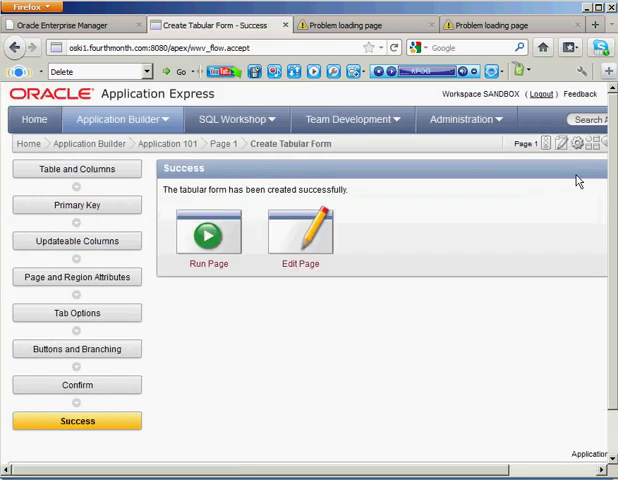
# Step: Run Page 1 and submit WARD's commission changed to 600
pyautogui.click(208, 232)
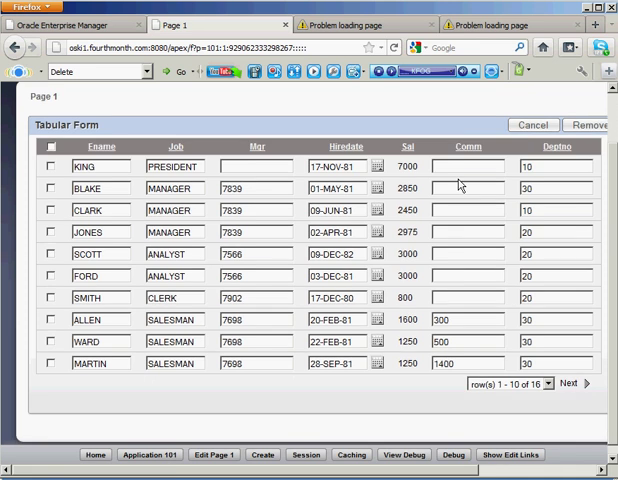
pyautogui.moveTo(417, 247)
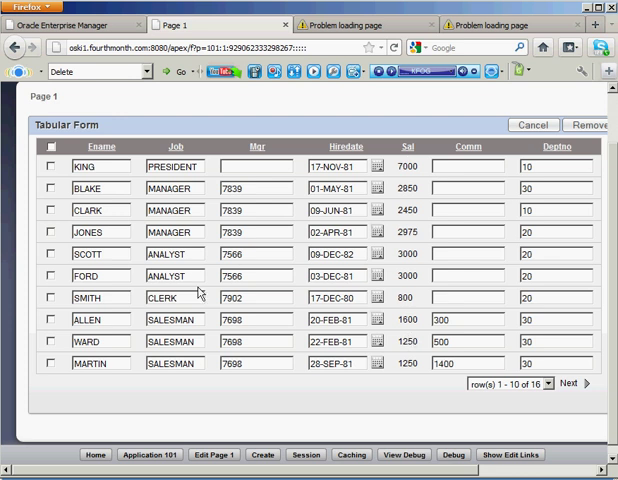
pyautogui.moveTo(248, 252)
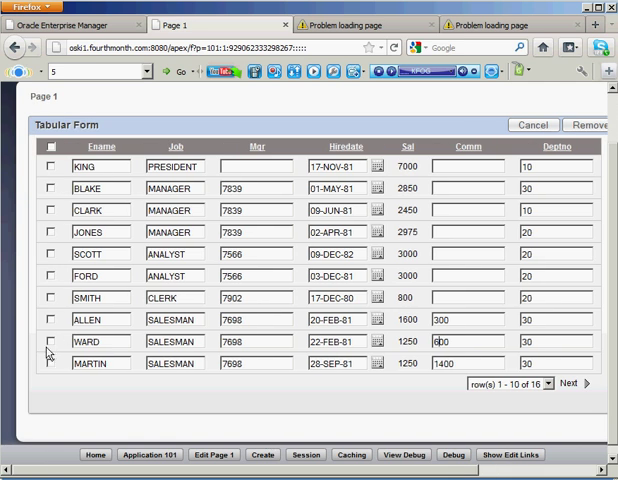
pyautogui.hscroll(3)
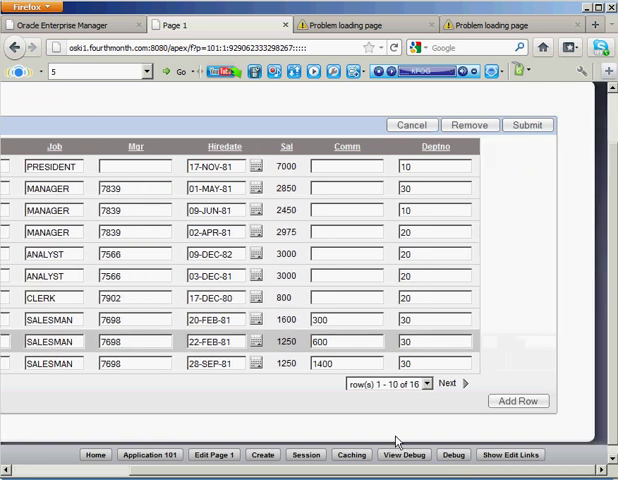
pyautogui.click(525, 124)
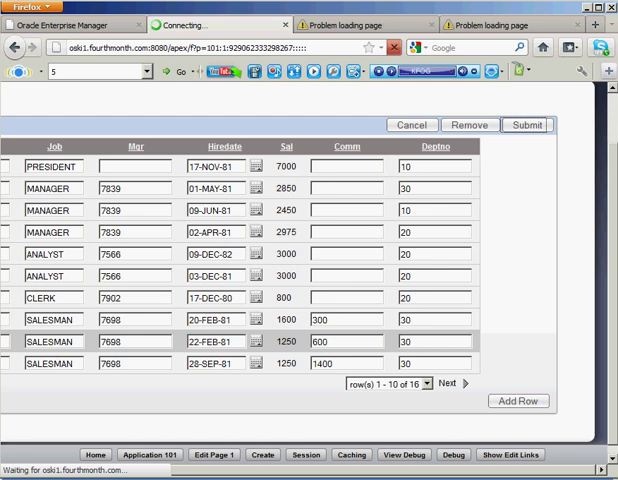
pyautogui.click(525, 124)
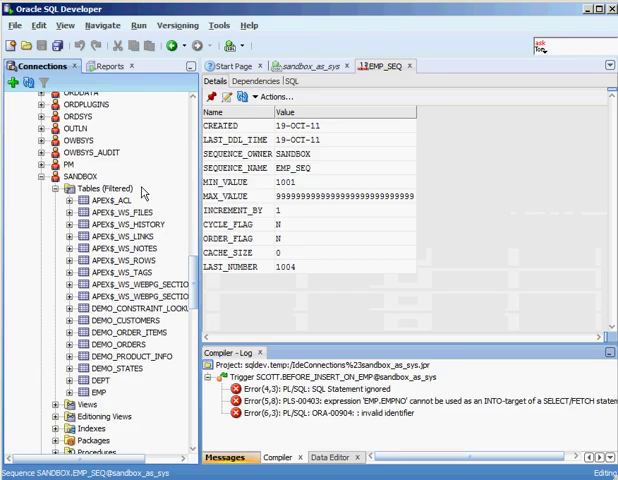
pyautogui.moveTo(100, 335)
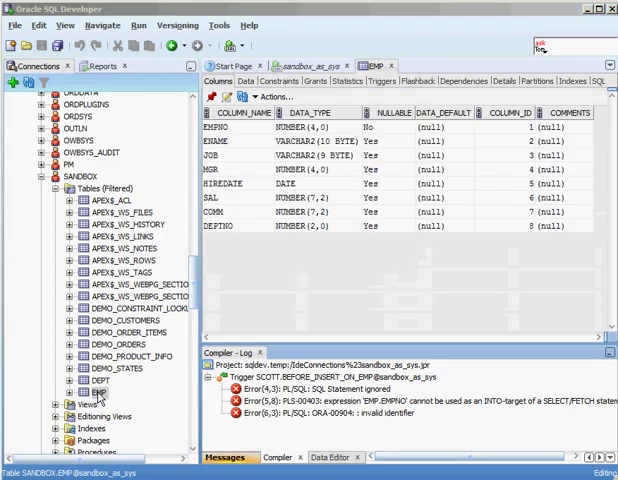
# Step: Show the SANDBOX EMP table's data rows in SQL Developer
pyautogui.click(245, 81)
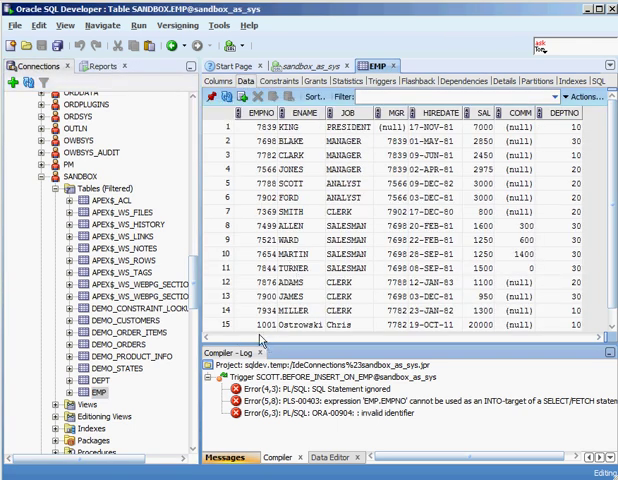
pyautogui.moveTo(480, 223)
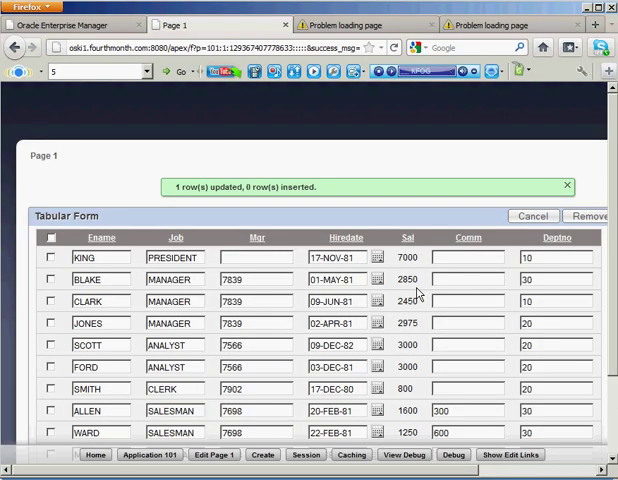
# Step: Submit MARTIN's commission changed from 1400 to 1200 in the tabular form
pyautogui.scroll(-3)
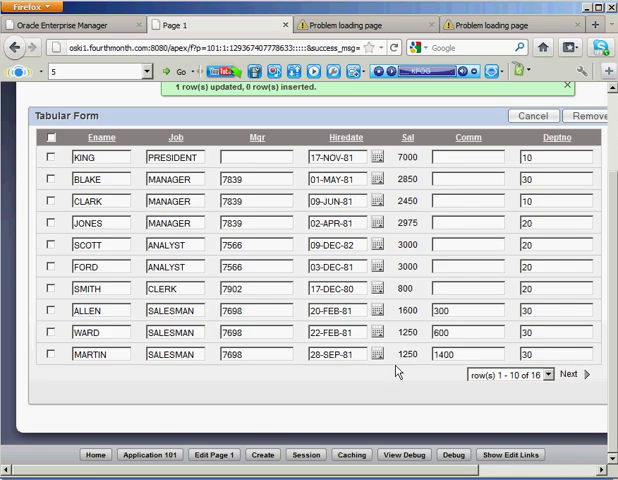
pyautogui.moveTo(456, 443)
pyautogui.write('1200')
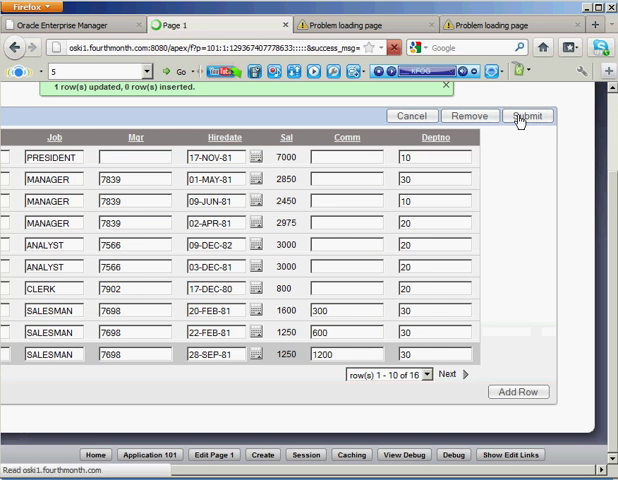
pyautogui.click(528, 115)
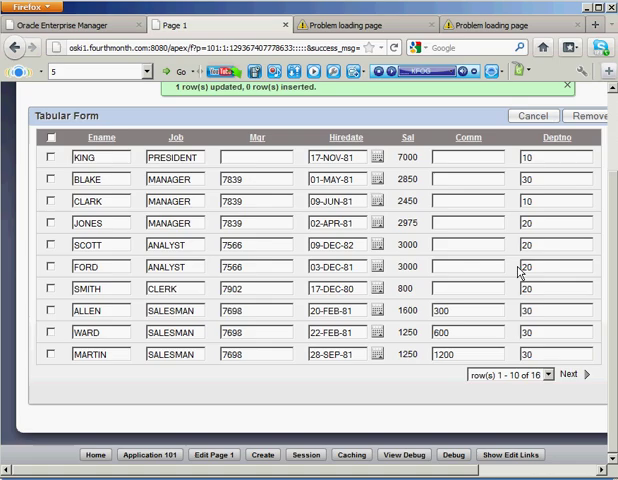
pyautogui.moveTo(297, 297)
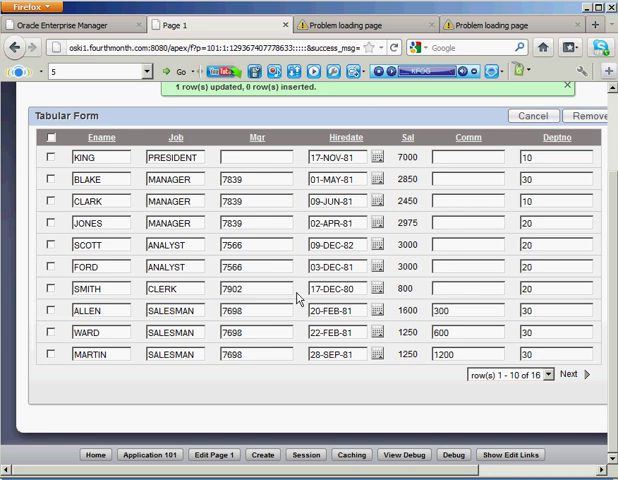
pyautogui.moveTo(420, 245)
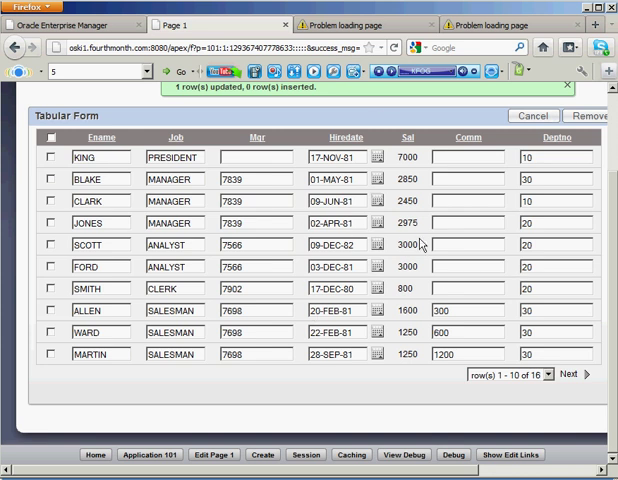
pyautogui.moveTo(421, 244)
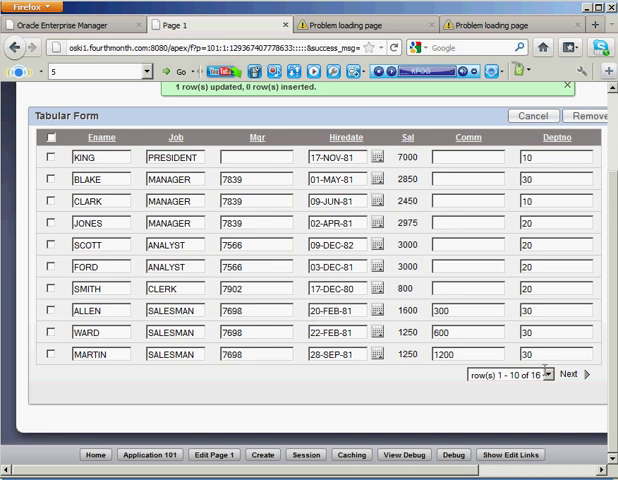
pyautogui.hscroll(3)
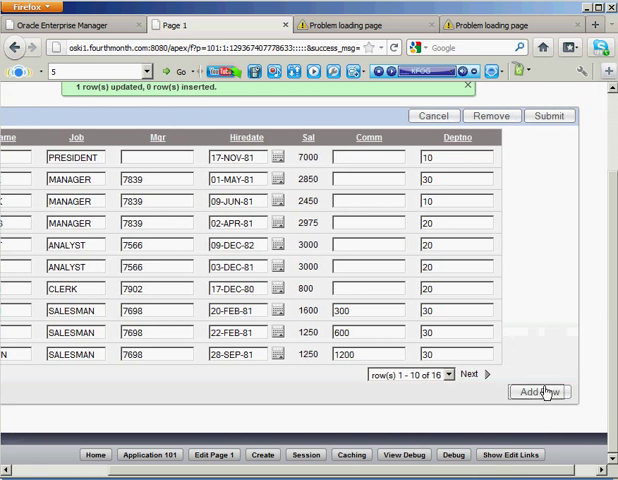
# Step: Add and submit a row for Williams: job SA, manager 7698, hire date, commission 100
pyautogui.click(540, 392)
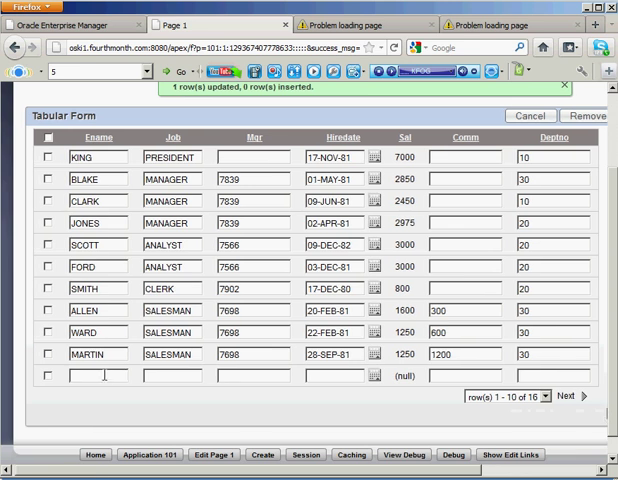
pyautogui.write('Williams')
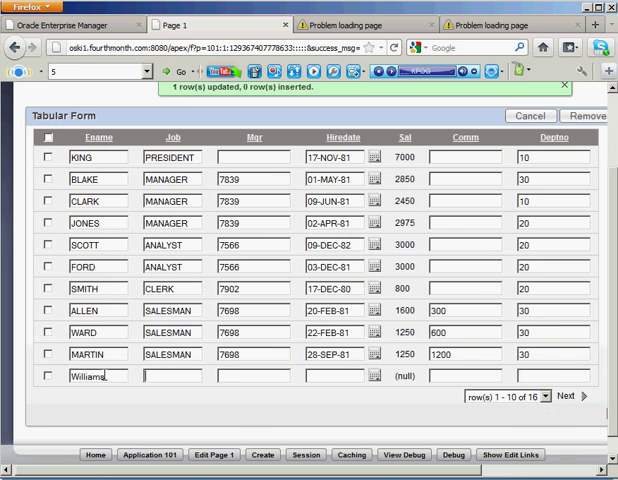
pyautogui.write('SALESMAN')
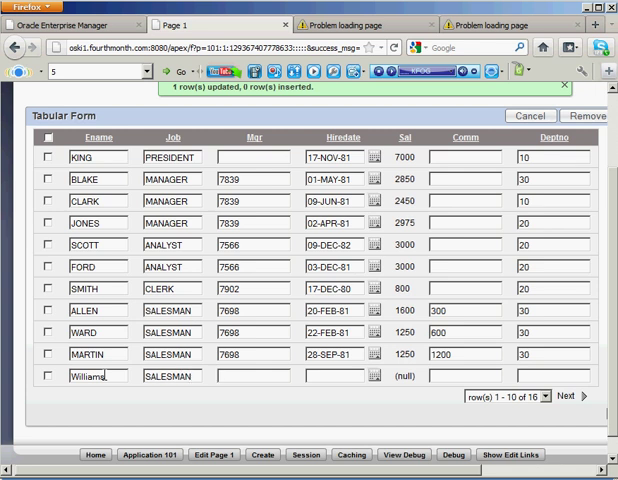
pyautogui.write('7698')
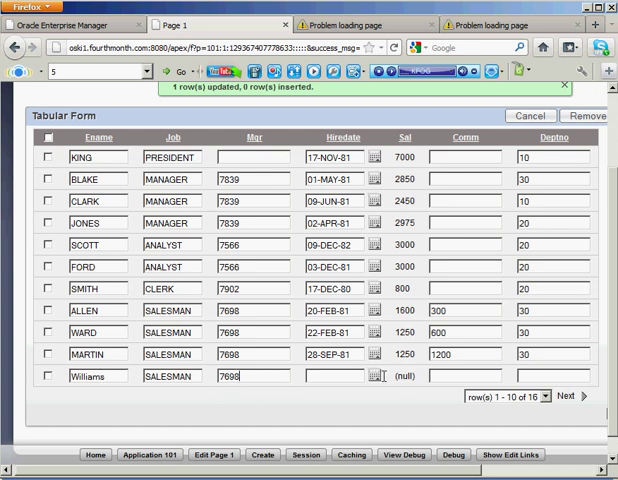
pyautogui.click(376, 377)
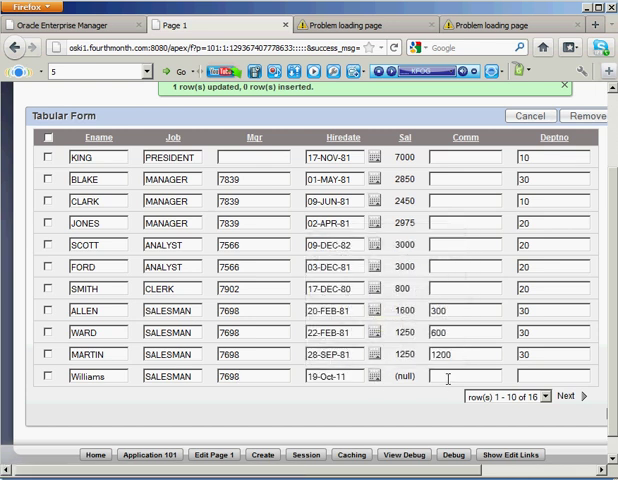
pyautogui.write('100')
pyautogui.write('30')
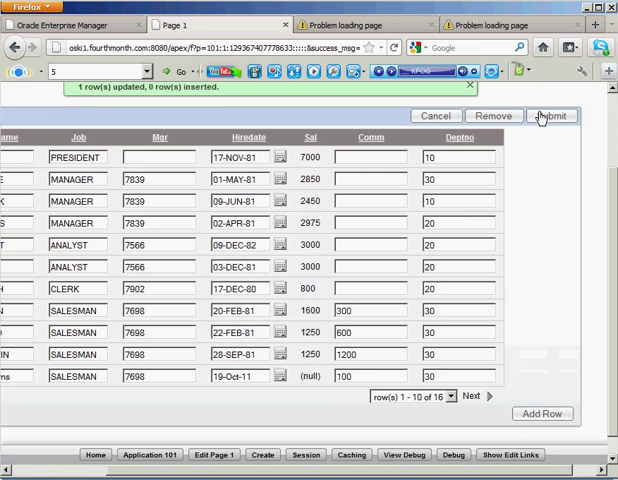
pyautogui.click(550, 116)
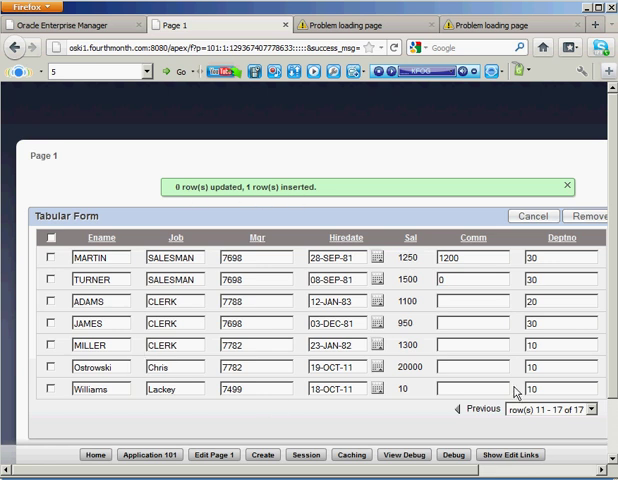
pyautogui.scroll(3)
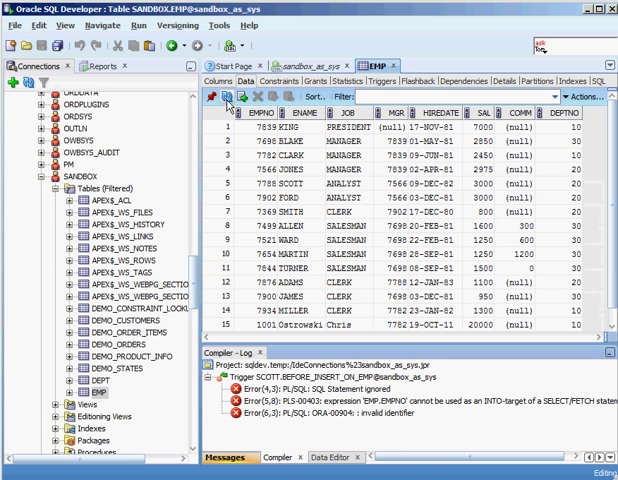
# Step: Refresh the EMP Data tab in SQL Developer
pyautogui.click(223, 97)
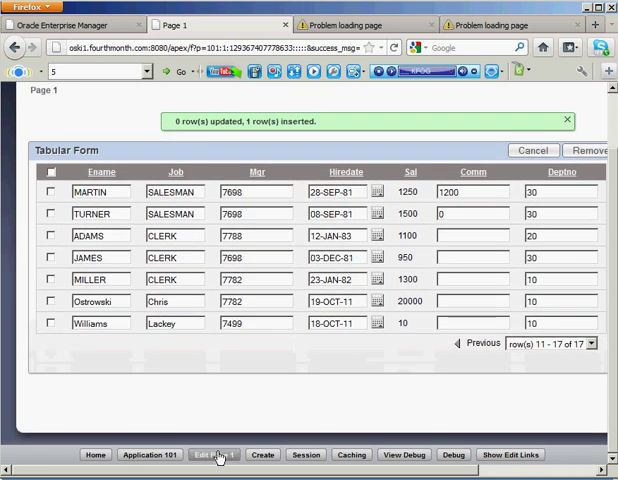
# Step: Open Page 1's Tabular Form region settings and scroll through all its attributes
pyautogui.click(214, 455)
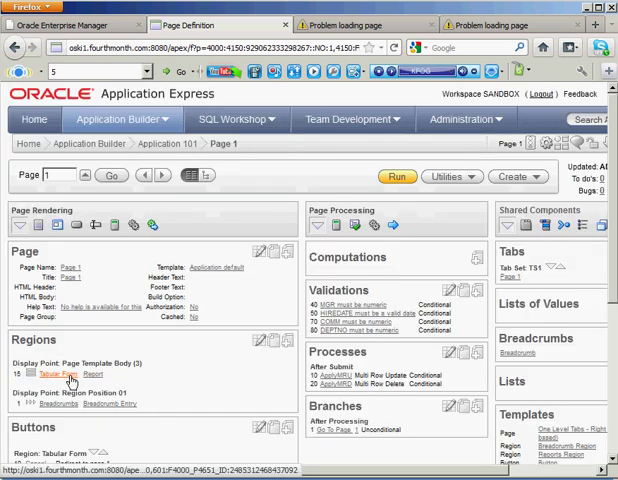
pyautogui.click(58, 373)
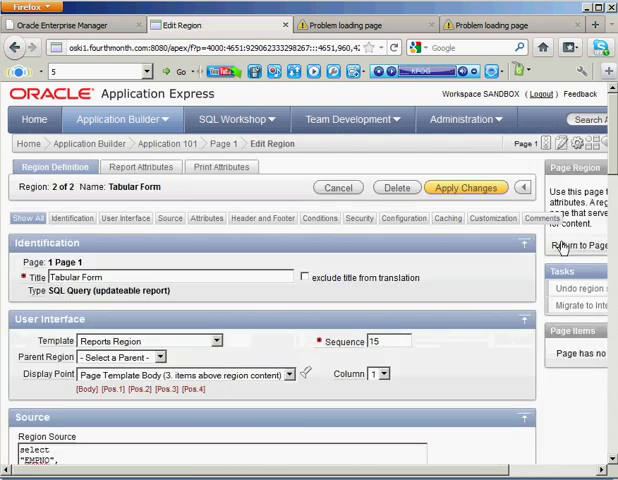
pyautogui.scroll(-3)
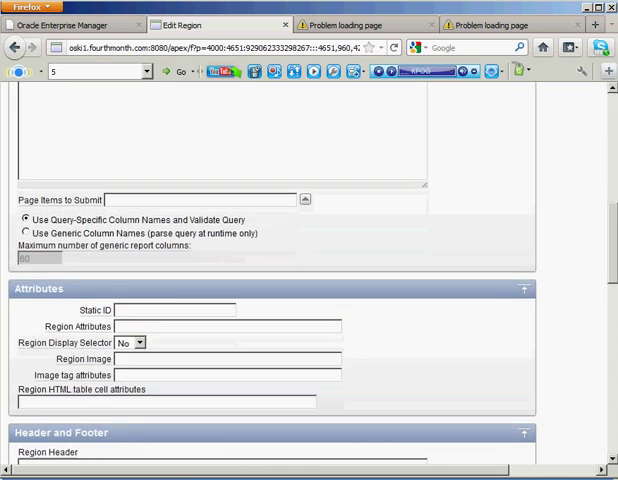
pyautogui.scroll(-3)
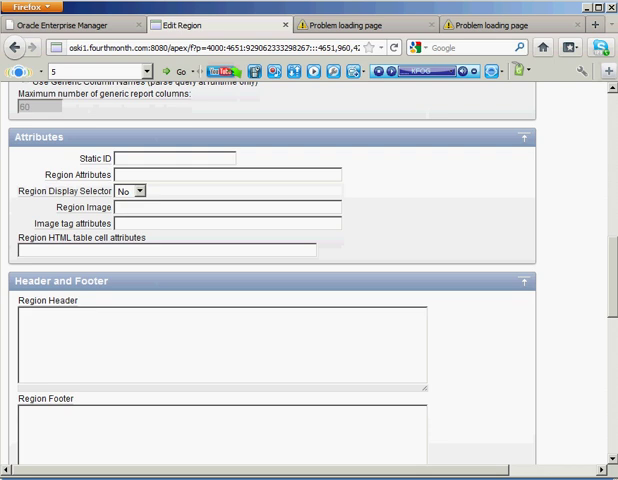
pyautogui.scroll(-3)
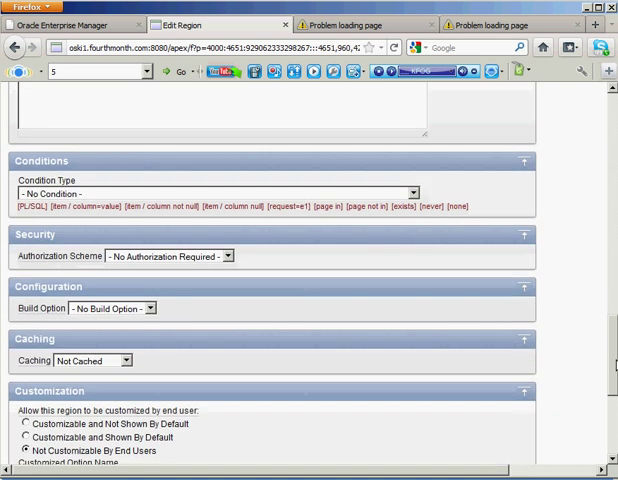
pyautogui.scroll(-3)
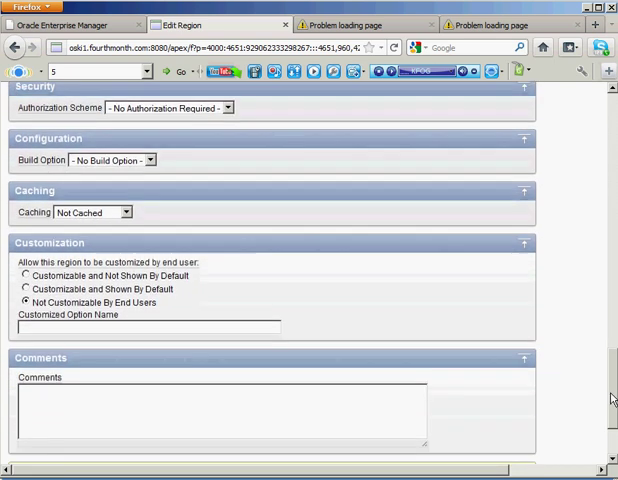
pyautogui.scroll(3)
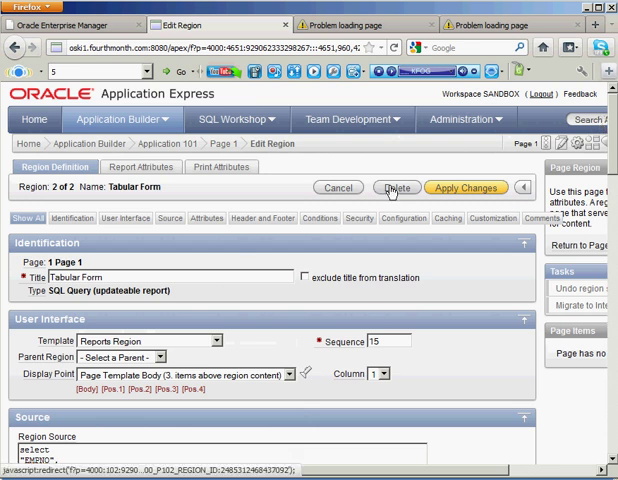
# Step: Delete the Tabular Form region, with 'Delete corresponding buttons?' set to Yes
pyautogui.click(396, 187)
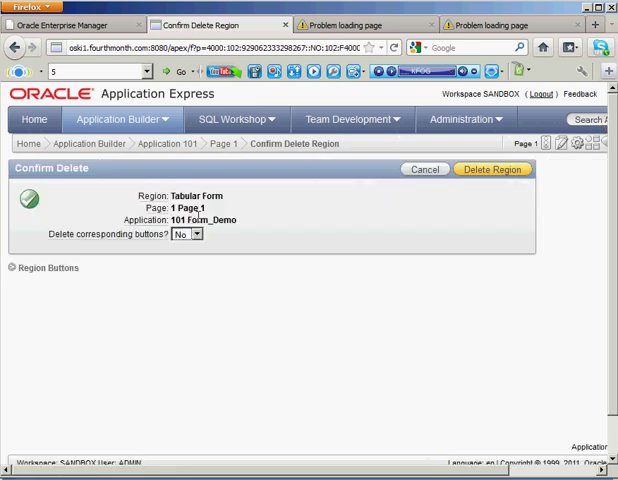
pyautogui.click(183, 234)
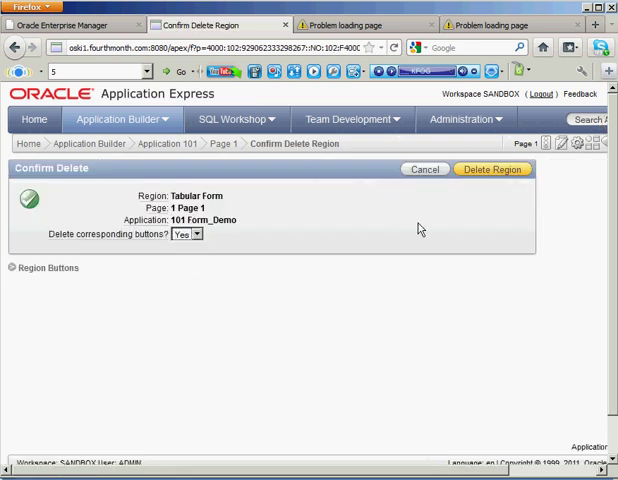
pyautogui.click(492, 169)
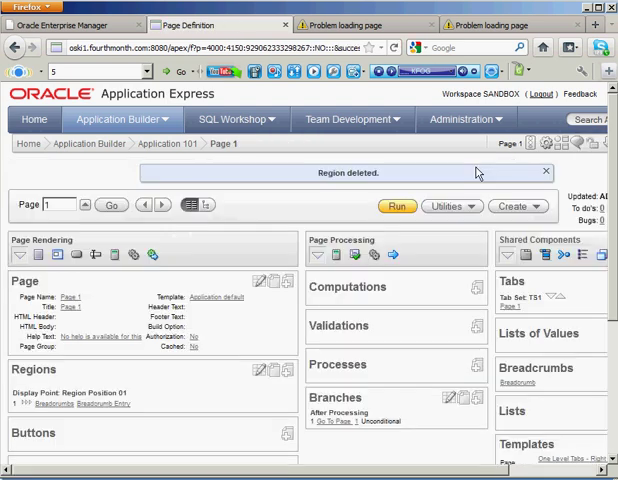
pyautogui.moveTo(485, 172)
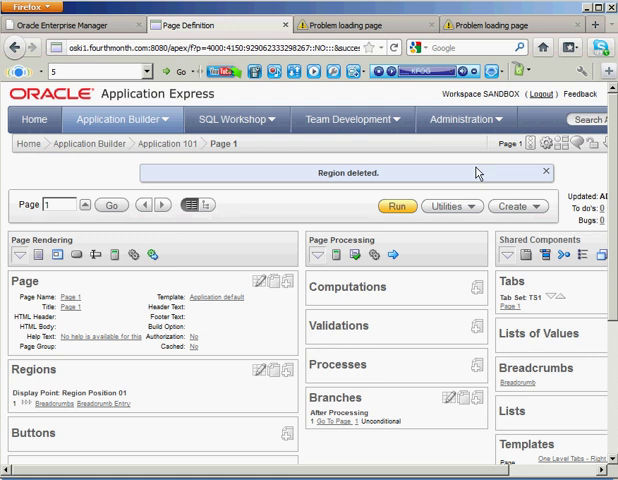
pyautogui.moveTo(292, 387)
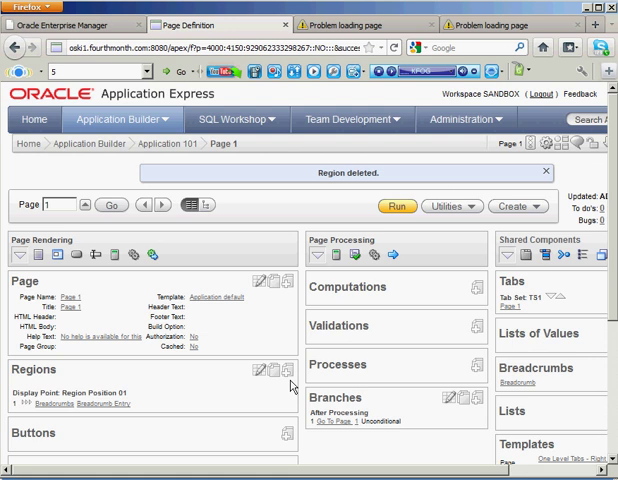
# Step: Add a Master Detail form region to Page 1: DEPT master, EMP detail, all columns
pyautogui.click(289, 372)
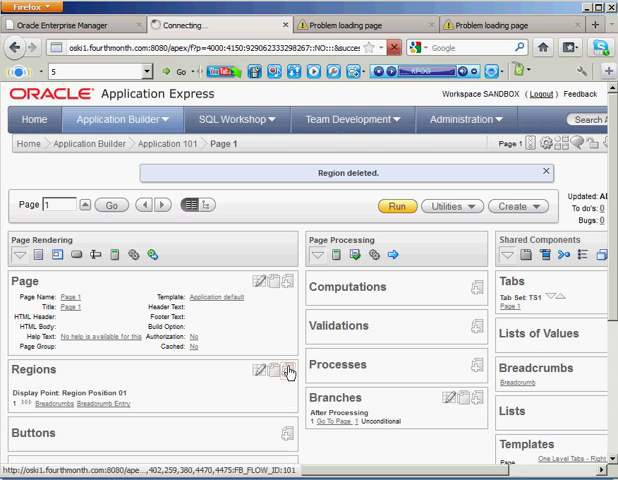
pyautogui.click(289, 371)
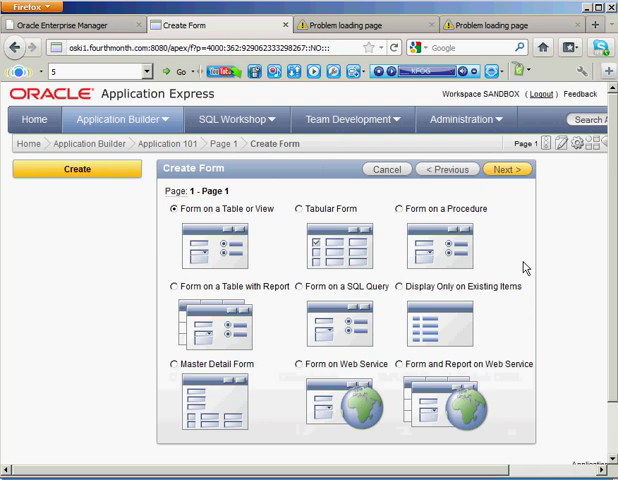
pyautogui.moveTo(220, 400)
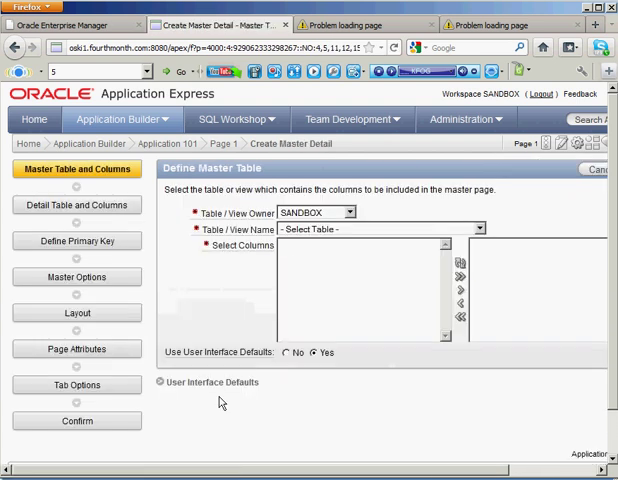
pyautogui.moveTo(433, 214)
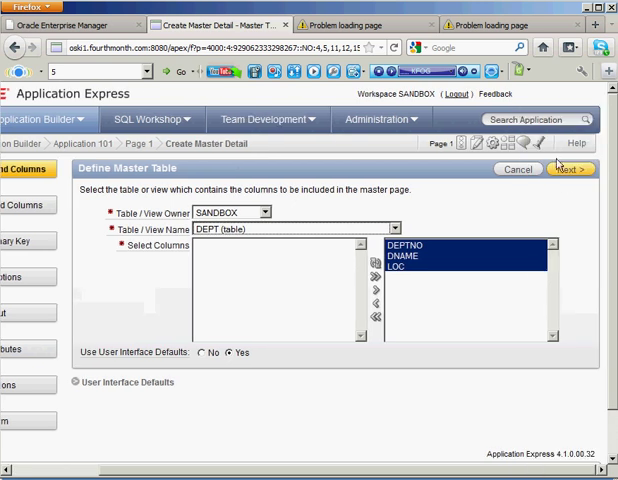
pyautogui.click(558, 169)
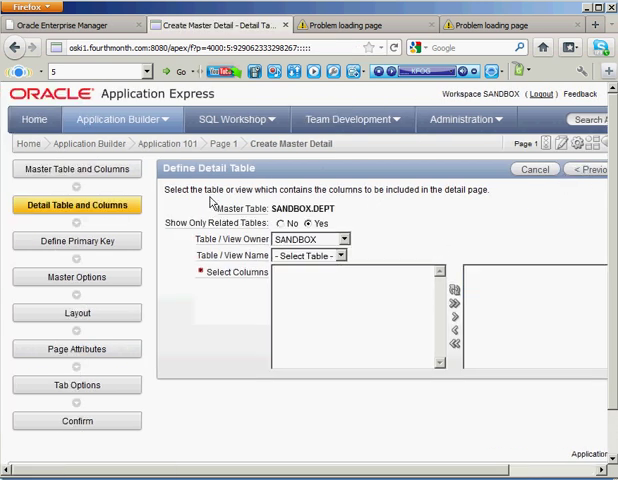
pyautogui.moveTo(461, 214)
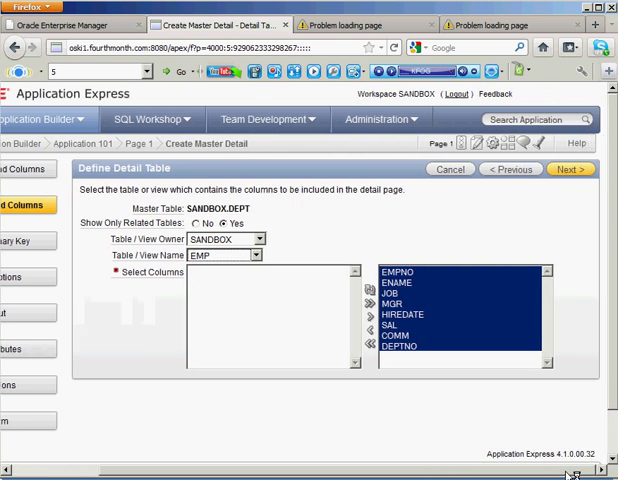
pyautogui.click(571, 169)
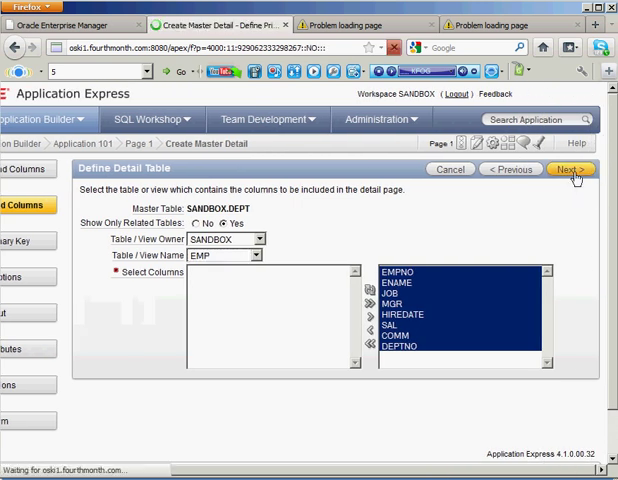
# Step: Use DEPTNO and EMPNO as the primary key columns for DEPT and EMP
pyautogui.click(570, 169)
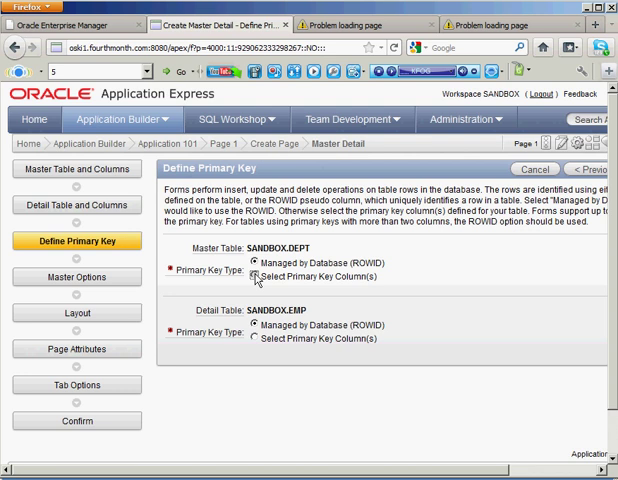
pyautogui.click(255, 276)
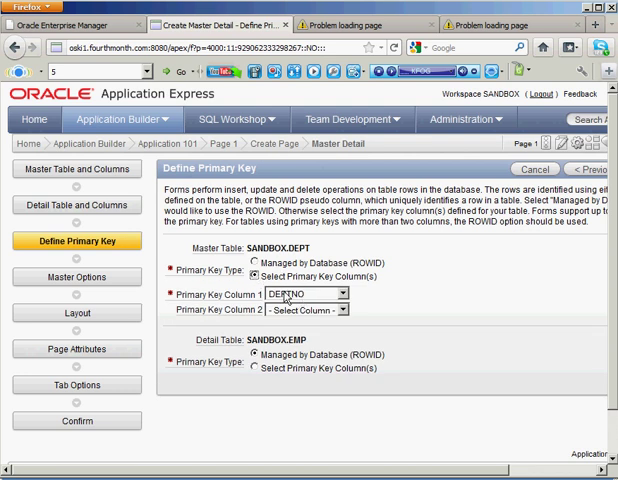
pyautogui.click(254, 368)
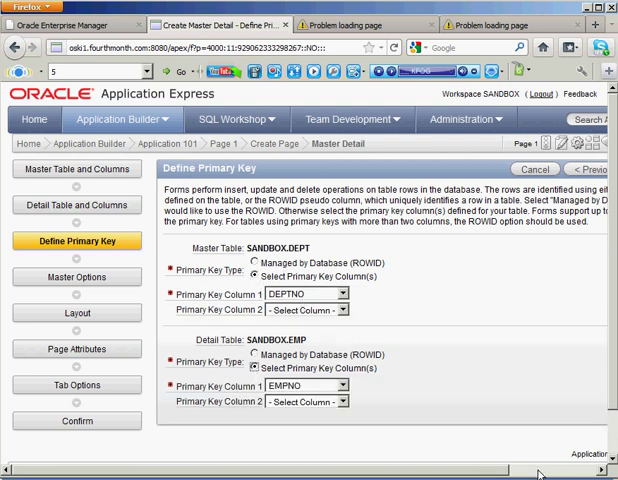
pyautogui.click(583, 168)
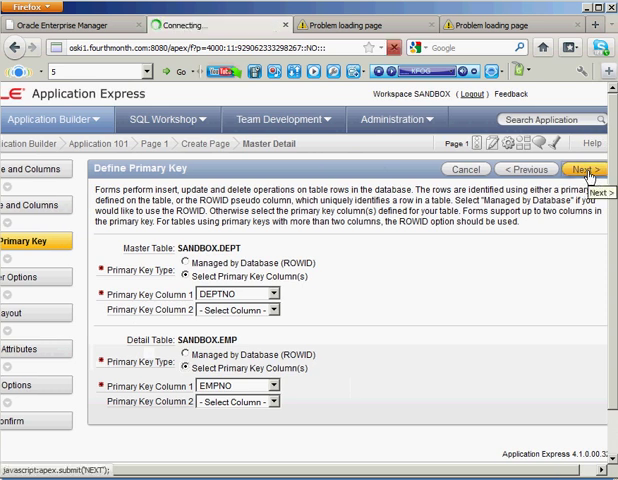
pyautogui.click(588, 168)
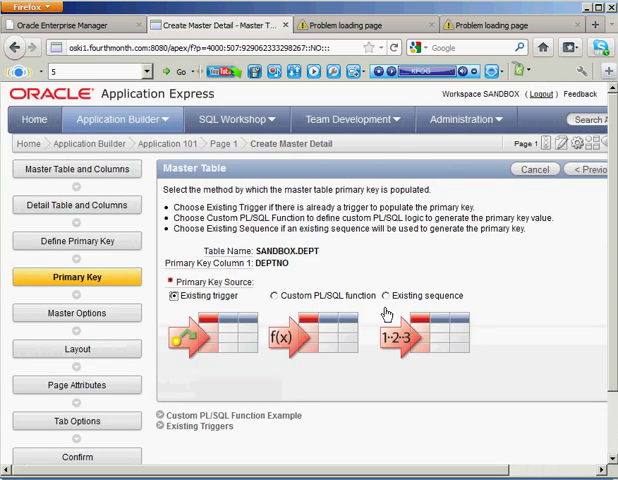
pyautogui.moveTo(435, 341)
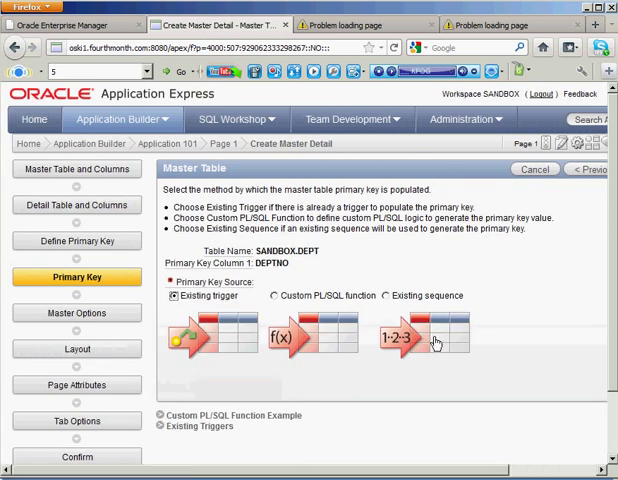
# Step: Populate DEPTNO from existing sequence DEPT_SEQ and EMPNO from EMP_SEQ
pyautogui.click(382, 295)
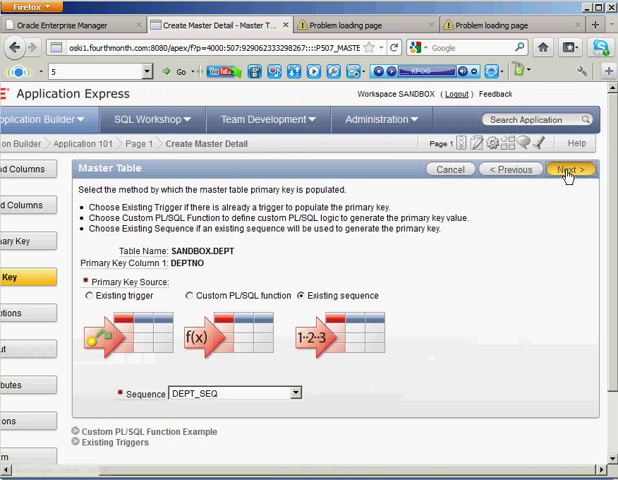
pyautogui.click(571, 169)
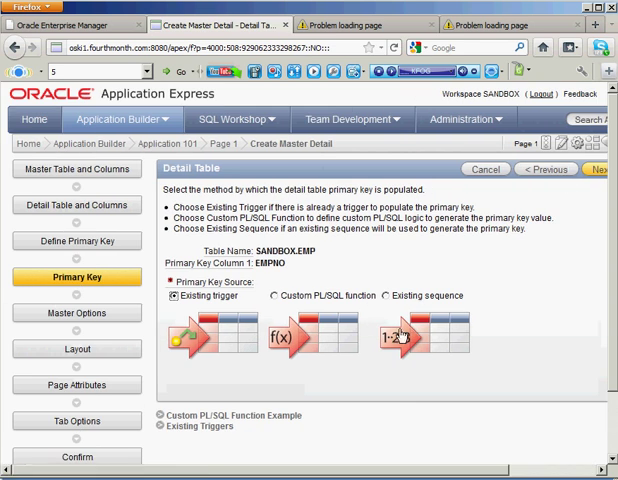
pyautogui.click(381, 295)
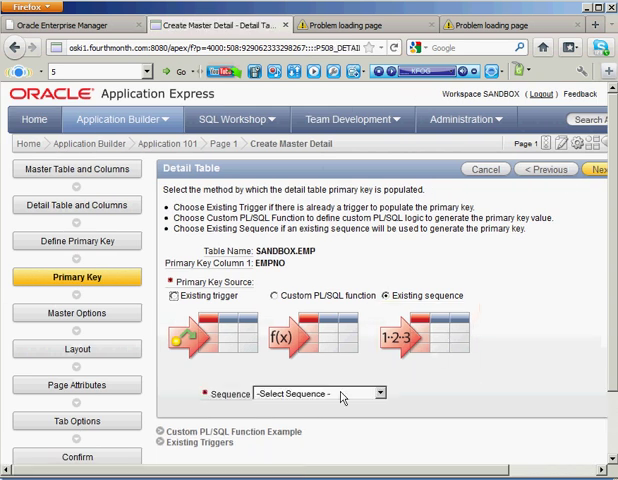
pyautogui.click(320, 392)
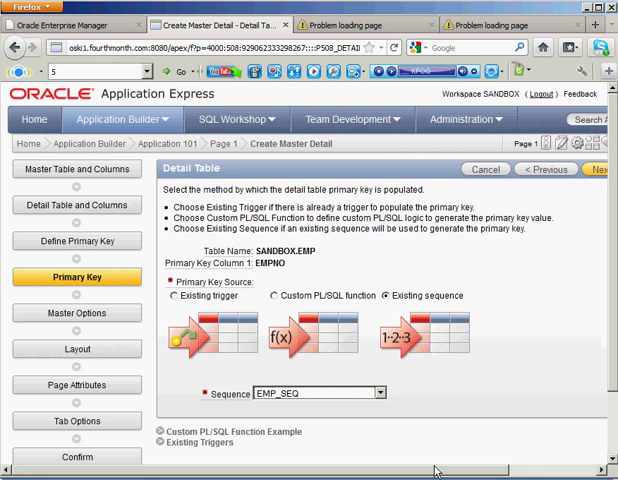
pyautogui.click(520, 168)
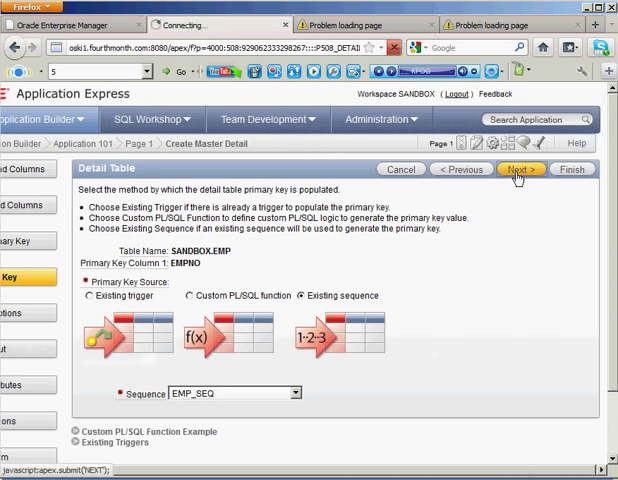
pyautogui.click(519, 168)
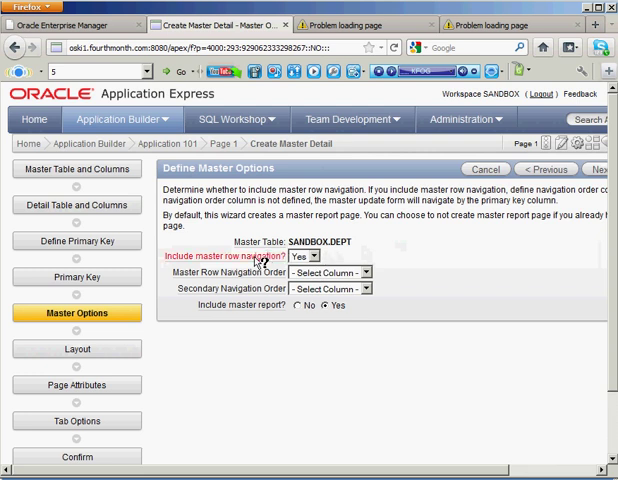
# Step: Order master row navigation by DEPTNO and accept the default detail layout
pyautogui.click(330, 272)
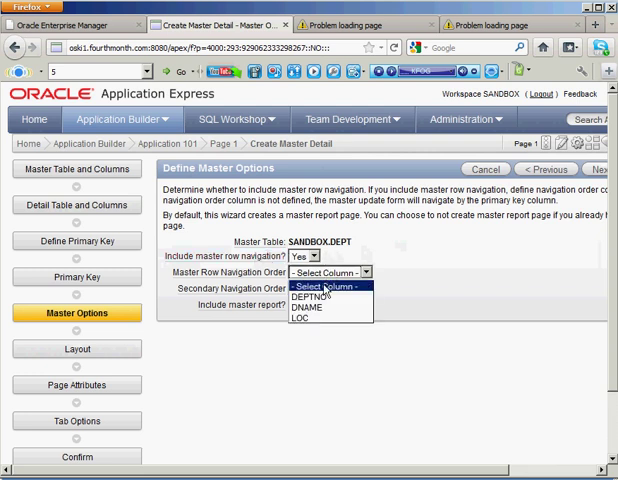
pyautogui.click(298, 293)
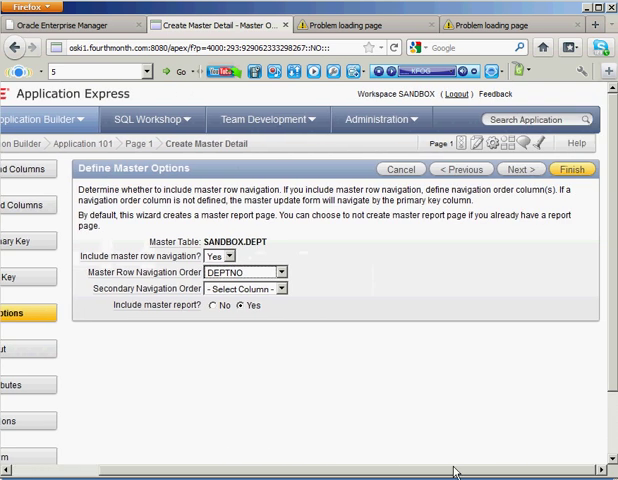
pyautogui.click(519, 169)
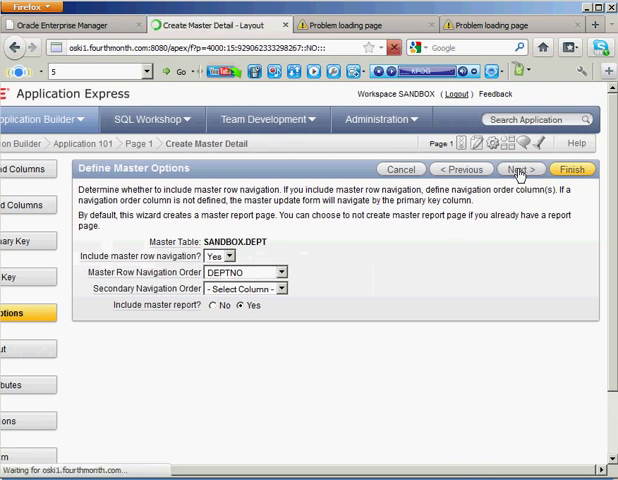
pyautogui.click(520, 168)
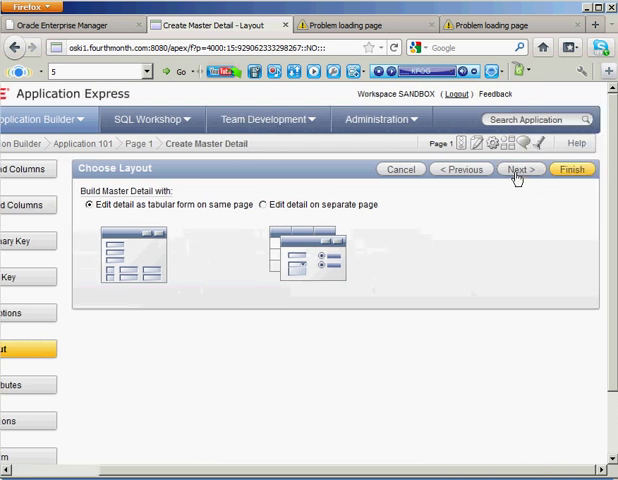
pyautogui.click(521, 169)
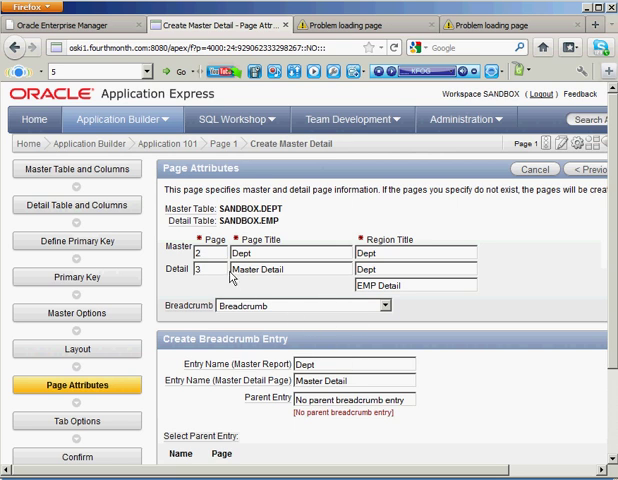
pyautogui.moveTo(550, 310)
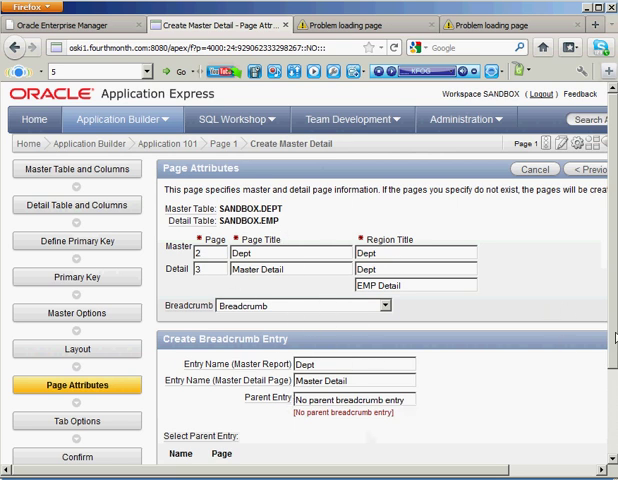
# Step: Accept the page attributes without tabs, create the pages, and run the Dept page
pyautogui.hscroll(3)
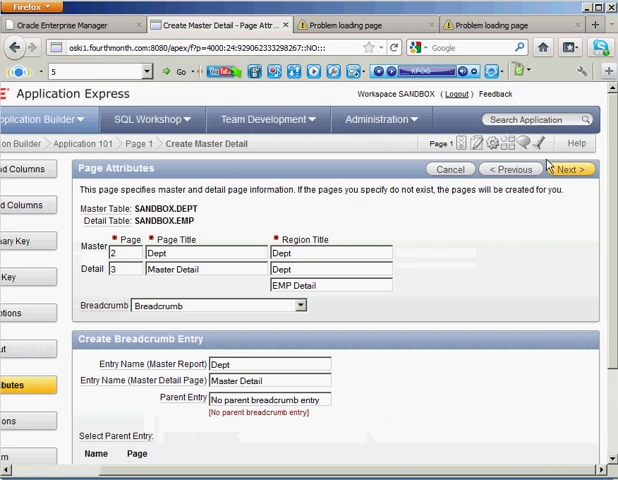
pyautogui.click(570, 169)
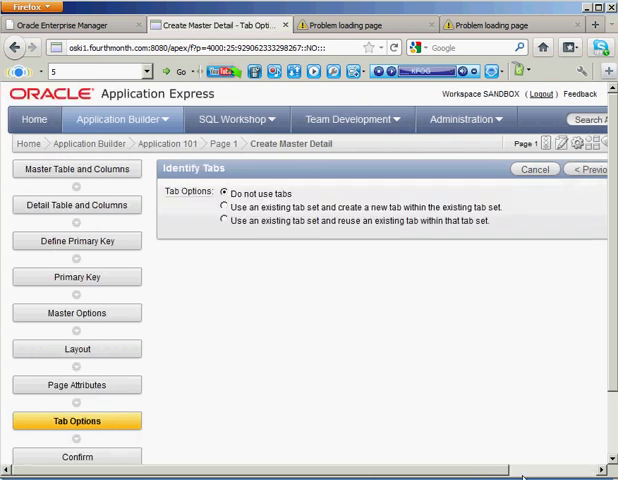
pyautogui.click(571, 169)
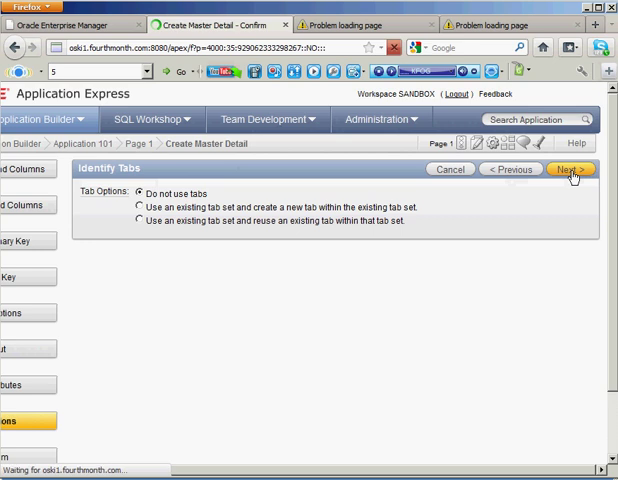
pyautogui.click(571, 168)
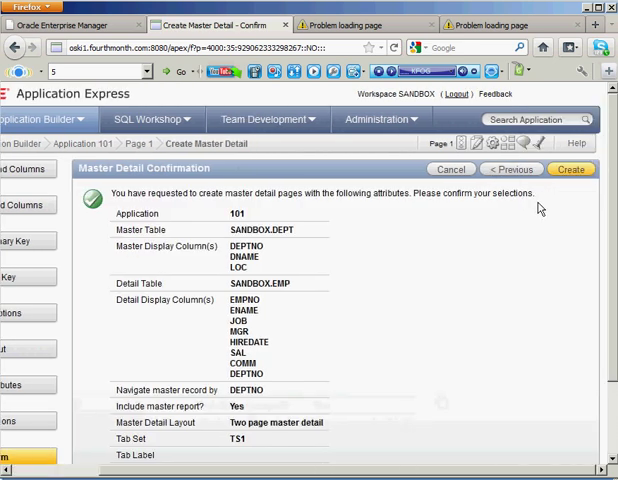
pyautogui.click(571, 169)
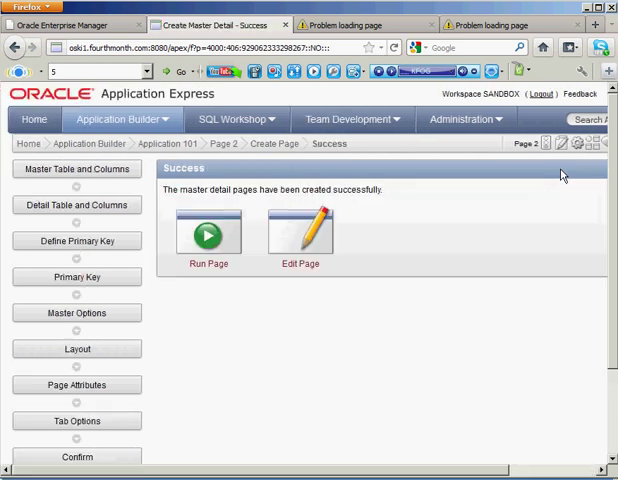
pyautogui.click(208, 233)
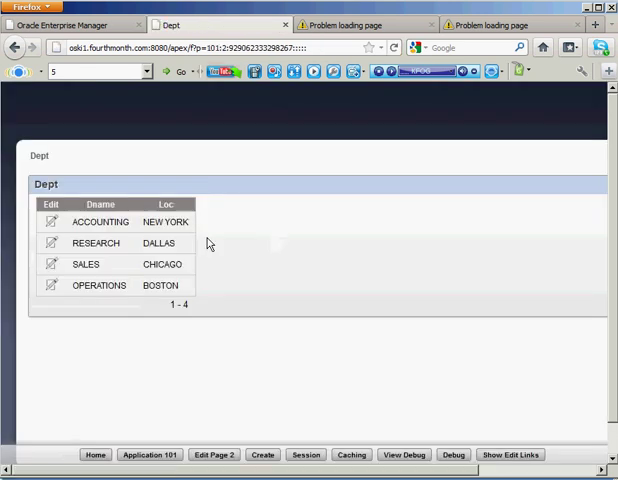
pyautogui.moveTo(89, 325)
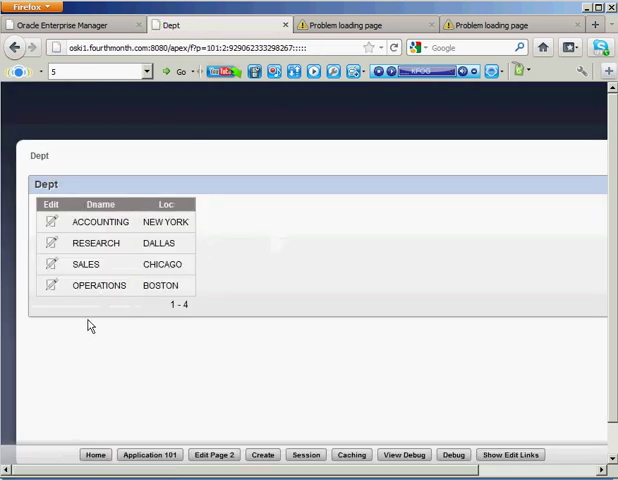
# Step: Open ACCOUNTING's five-employee detail, cancel back to the list, then open RESEARCH
pyautogui.click(51, 222)
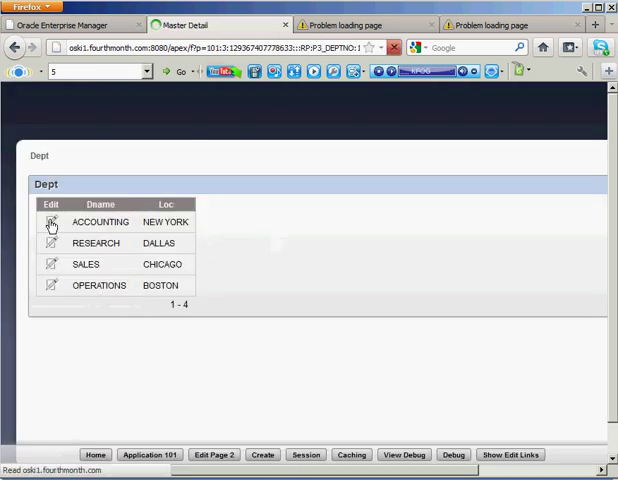
pyautogui.click(51, 222)
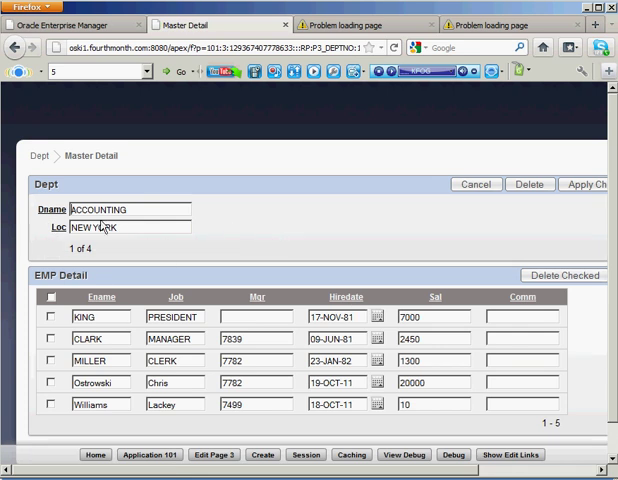
pyautogui.moveTo(124, 358)
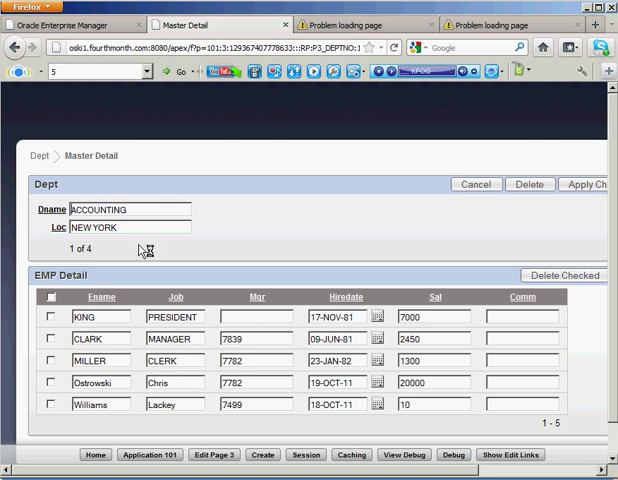
pyautogui.moveTo(345, 210)
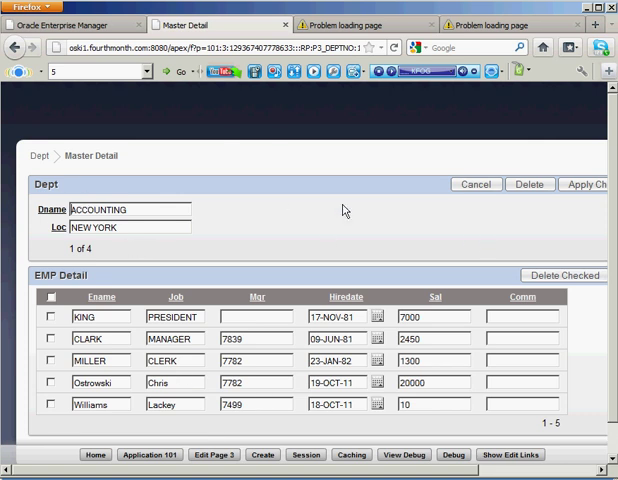
pyautogui.click(476, 184)
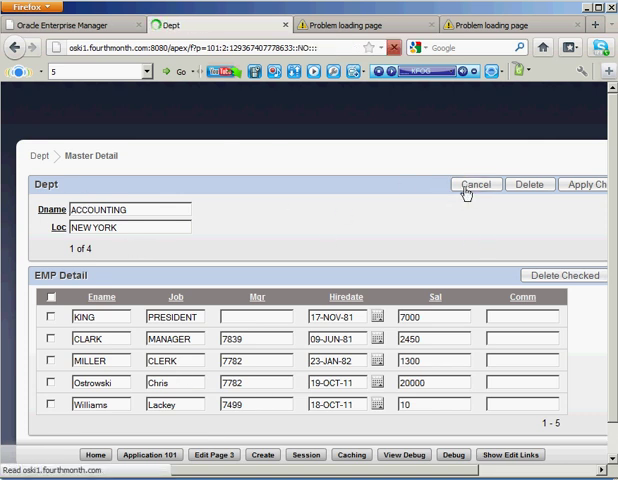
pyautogui.click(476, 184)
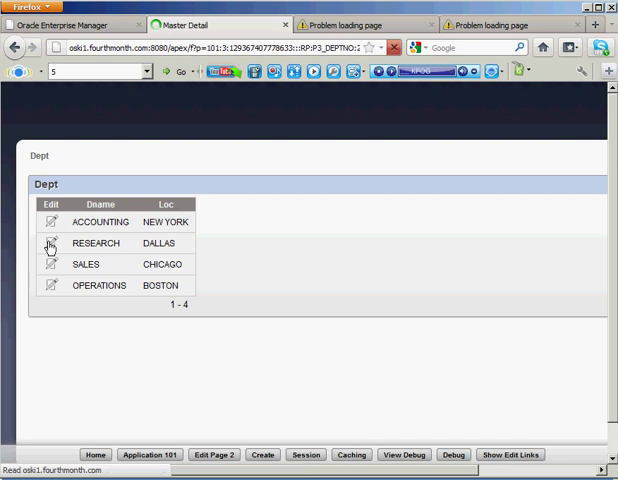
pyautogui.click(49, 243)
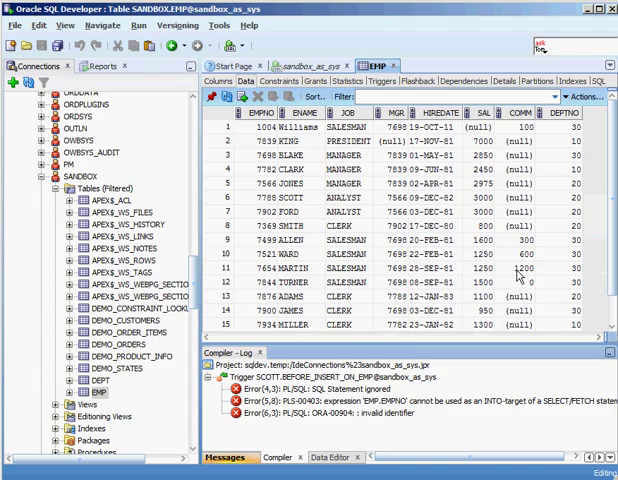
pyautogui.moveTo(566, 145)
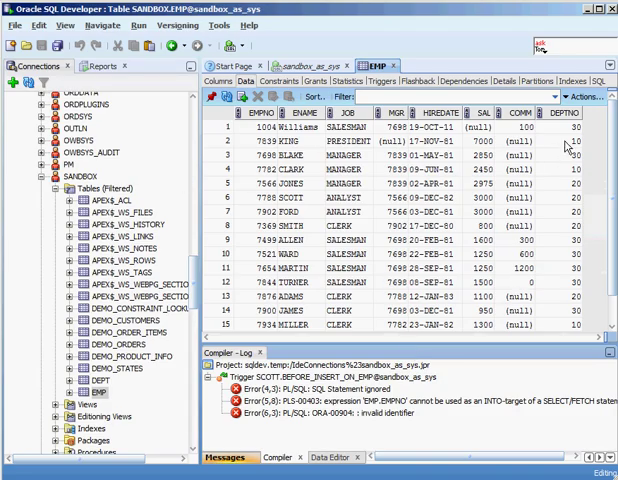
pyautogui.moveTo(560, 293)
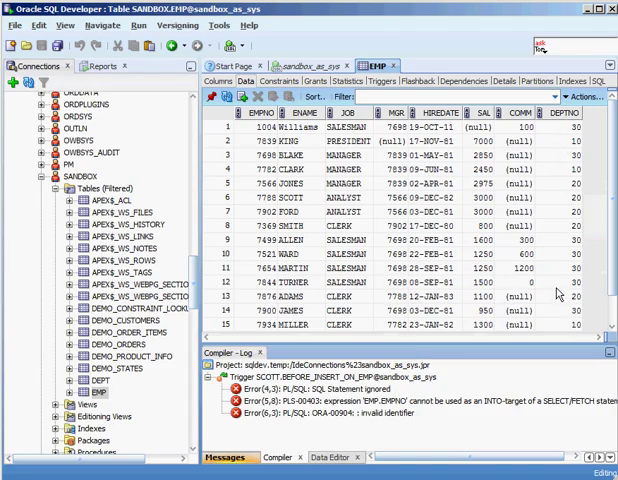
# Step: Scroll through the EMP table rows, including Ostrowski and Williams
pyautogui.scroll(-3)
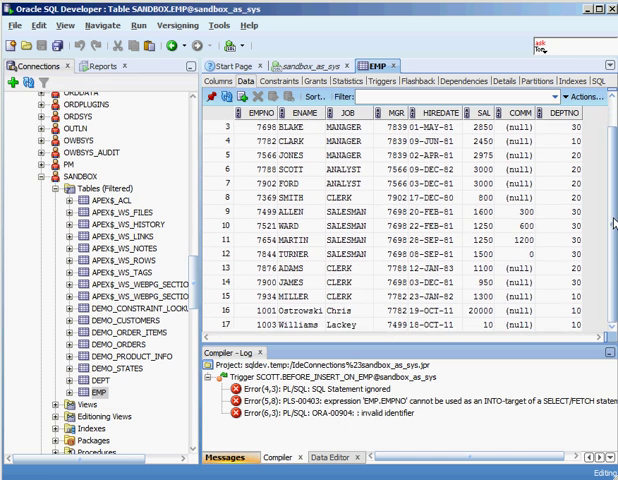
pyautogui.scroll(3)
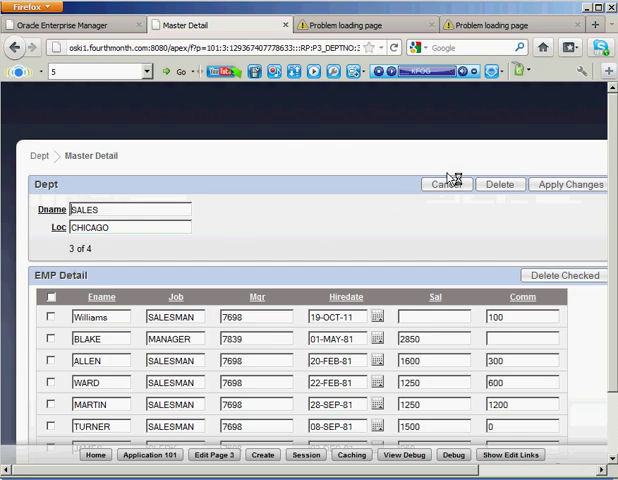
# Step: Cancel out of SALES and open the empty OPERATIONS department record
pyautogui.click(446, 184)
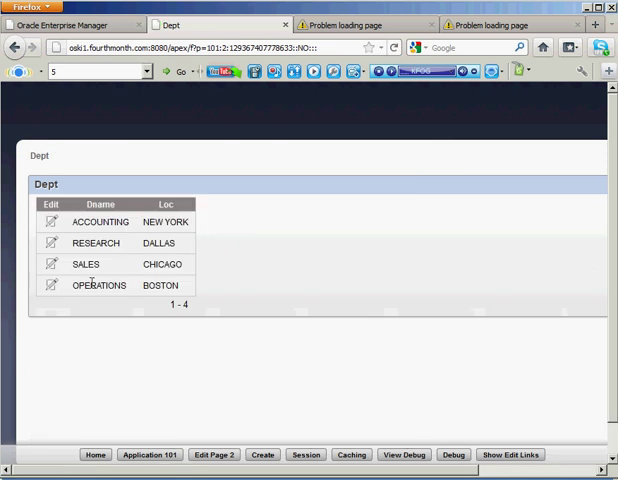
pyautogui.click(52, 285)
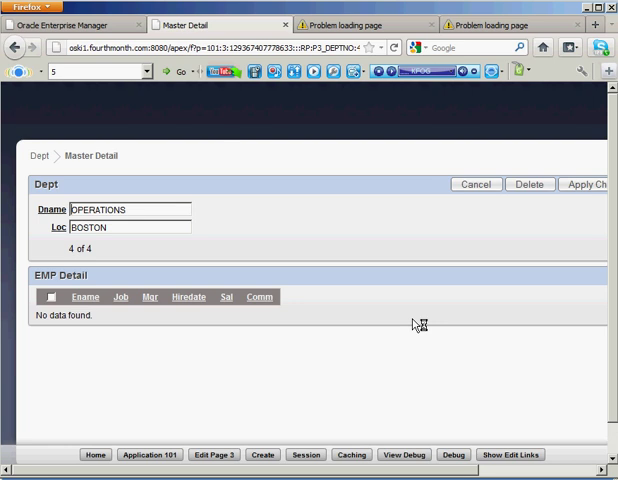
pyautogui.moveTo(415, 325)
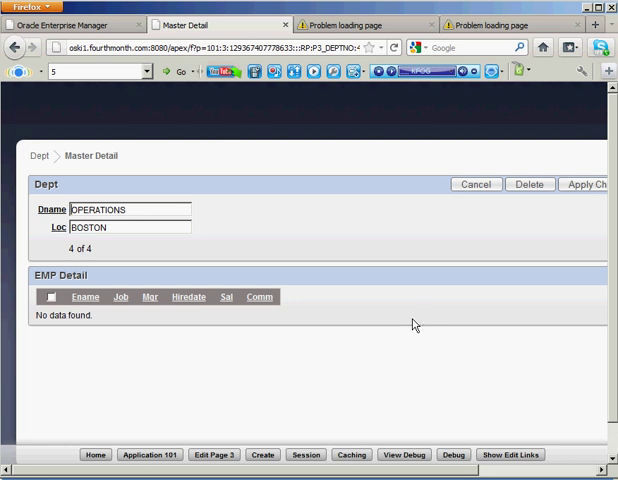